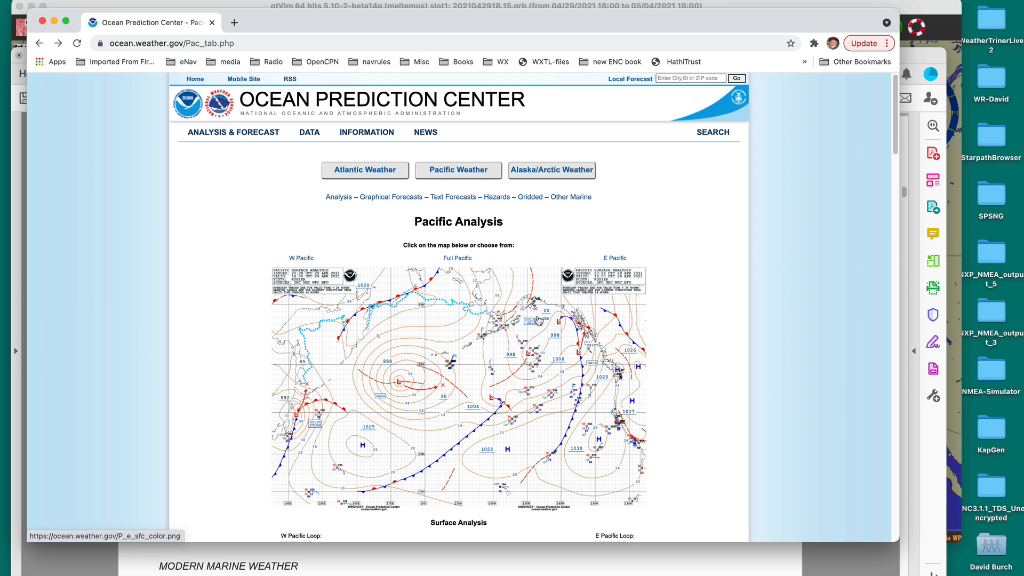
Scroll the Pacific page and open the East Pacific surface analysis chart for 00 UTC 30 April 2021
{"action": "scroll", "scroll_direction": "down", "scroll_amount": 3}
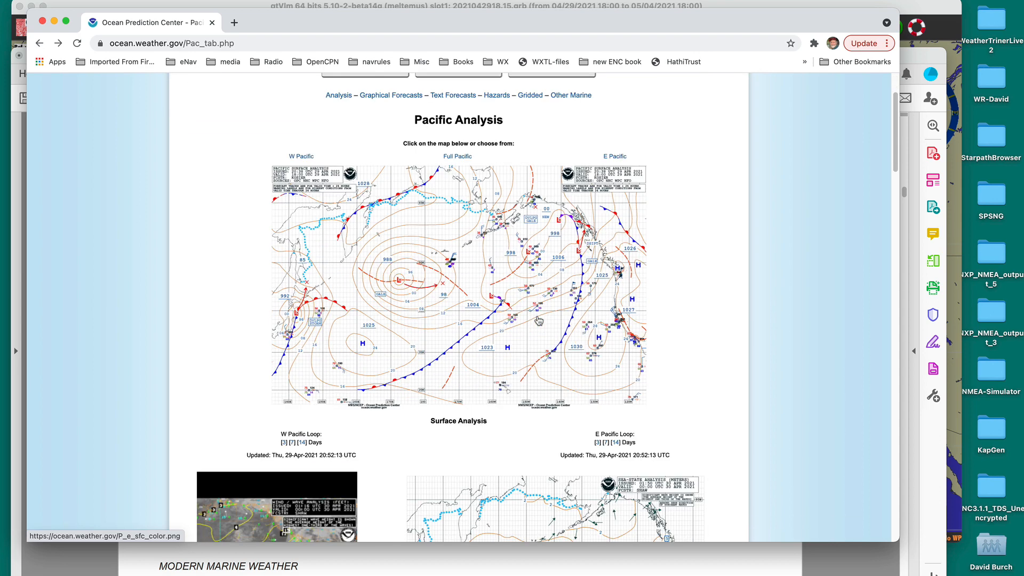
{"action": "scroll", "scroll_direction": "down", "scroll_amount": 3}
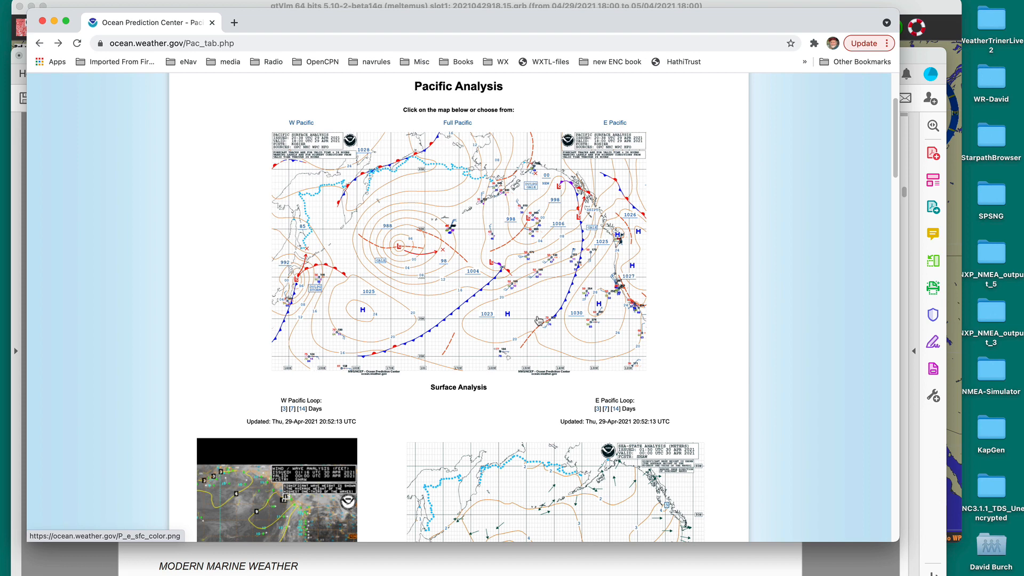
{"action": "scroll", "scroll_direction": "down", "scroll_amount": 3}
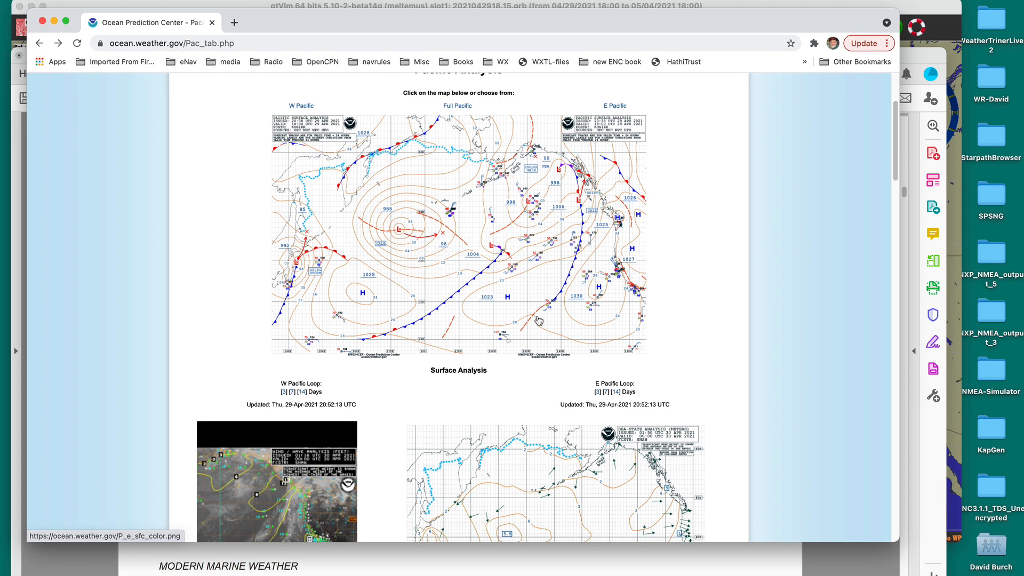
{"action": "scroll", "scroll_direction": "down", "scroll_amount": 3}
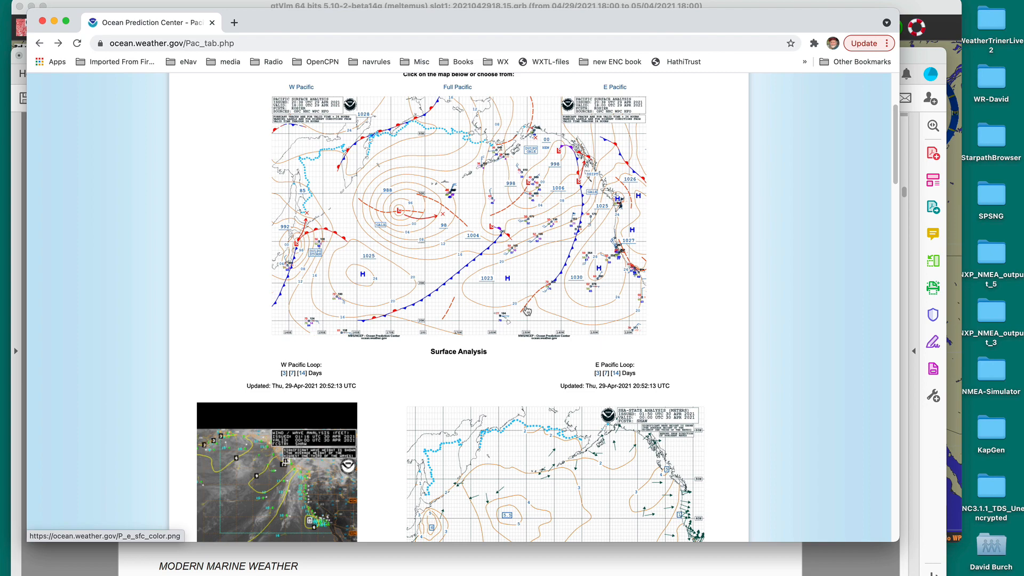
{"action": "scroll", "scroll_direction": "up", "scroll_amount": 3}
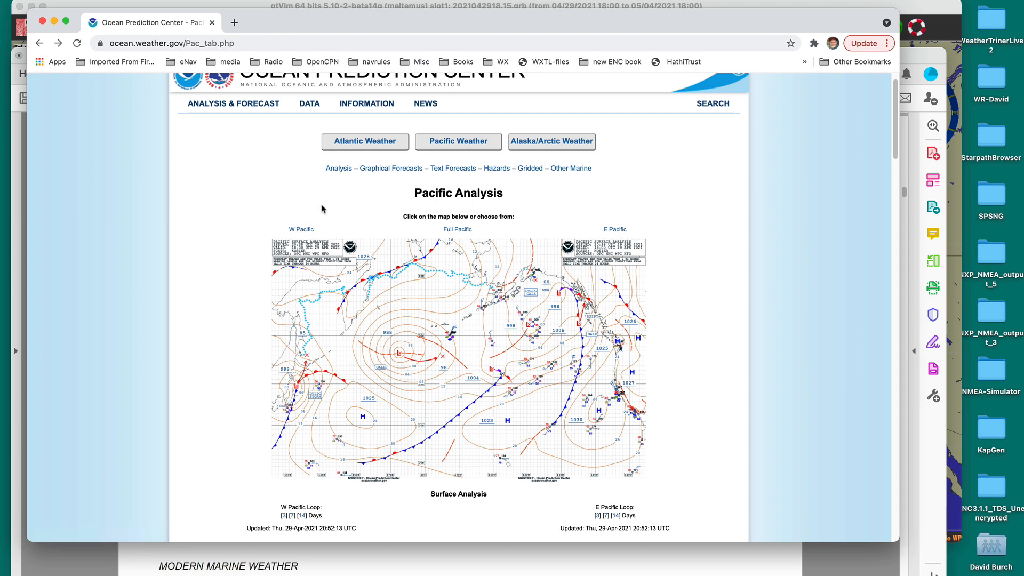
{"action": "mouse_move", "coordinate": [466, 146]}
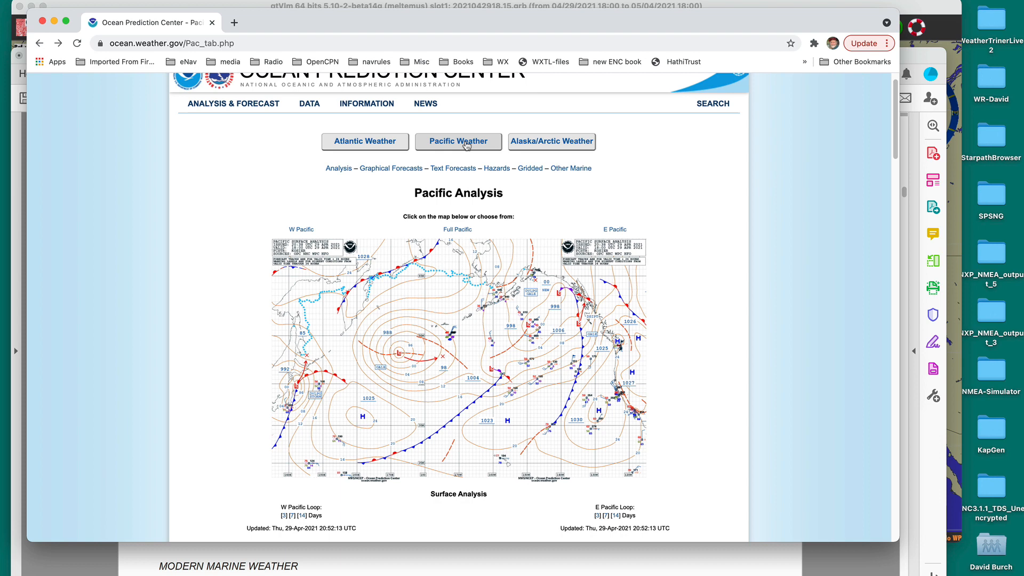
{"action": "mouse_move", "coordinate": [453, 365]}
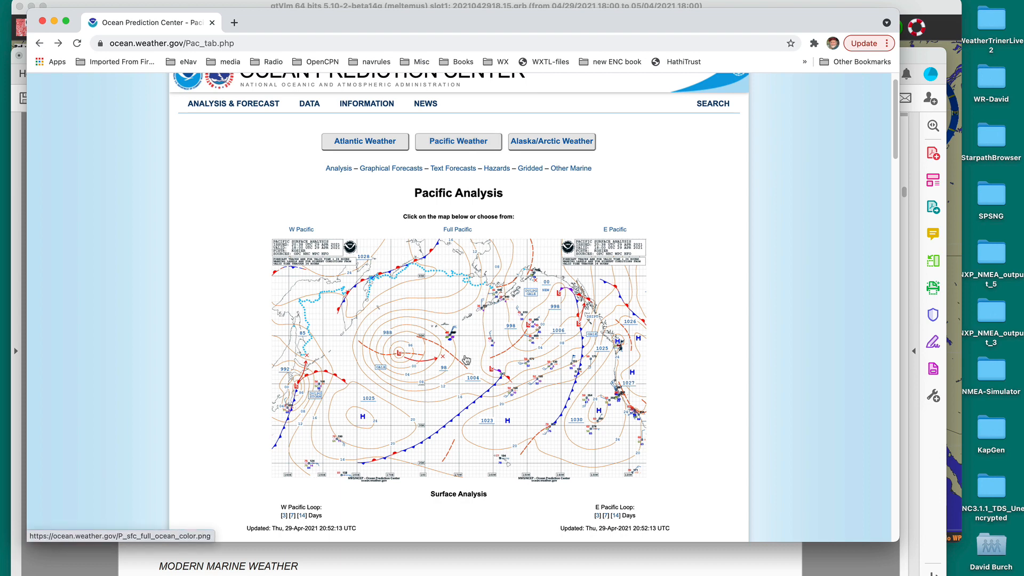
{"action": "mouse_move", "coordinate": [471, 378]}
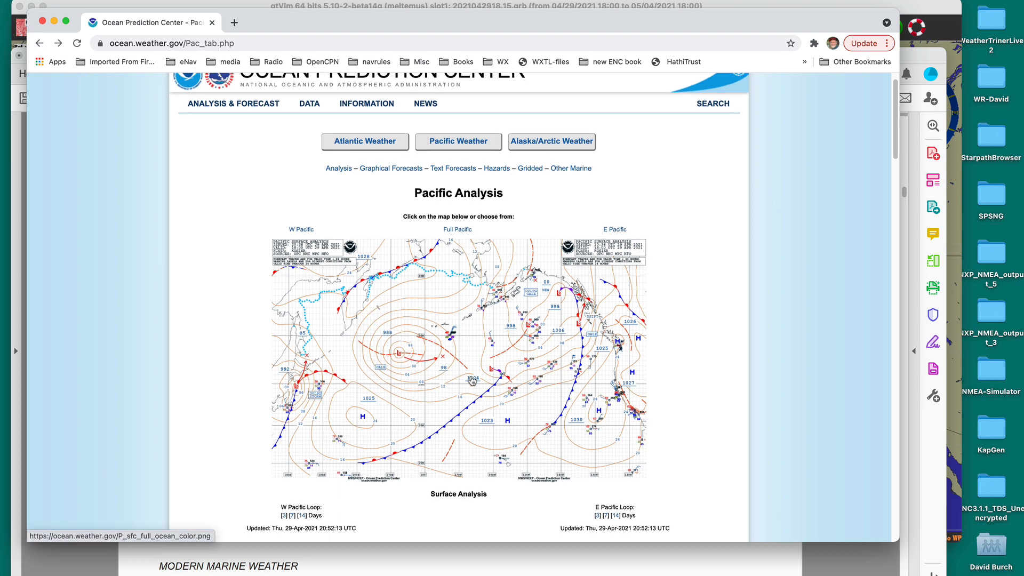
{"action": "mouse_move", "coordinate": [562, 357]}
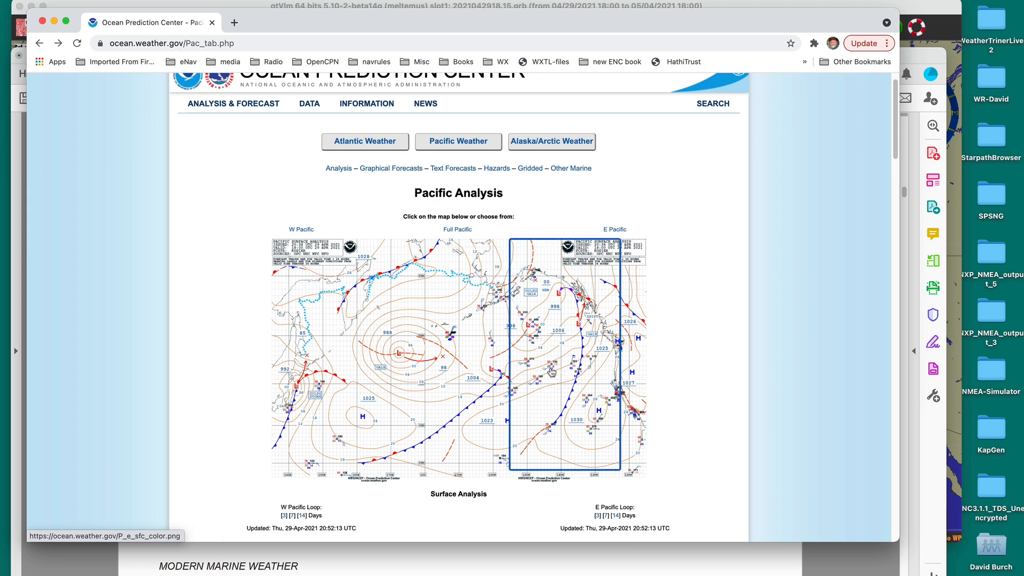
{"action": "left_click", "coordinate": [558, 360]}
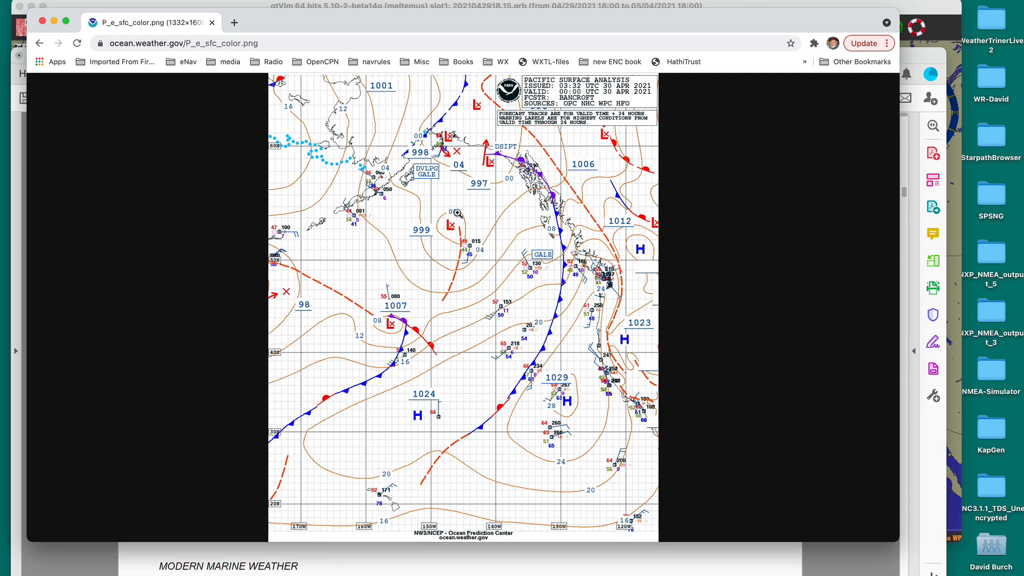
{"action": "mouse_move", "coordinate": [561, 427]}
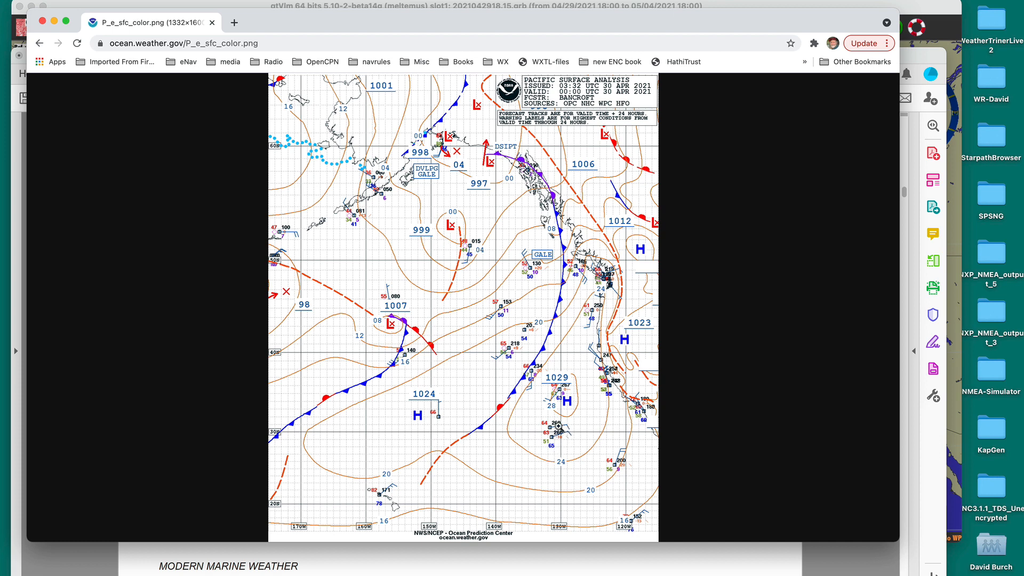
{"action": "mouse_move", "coordinate": [479, 315]}
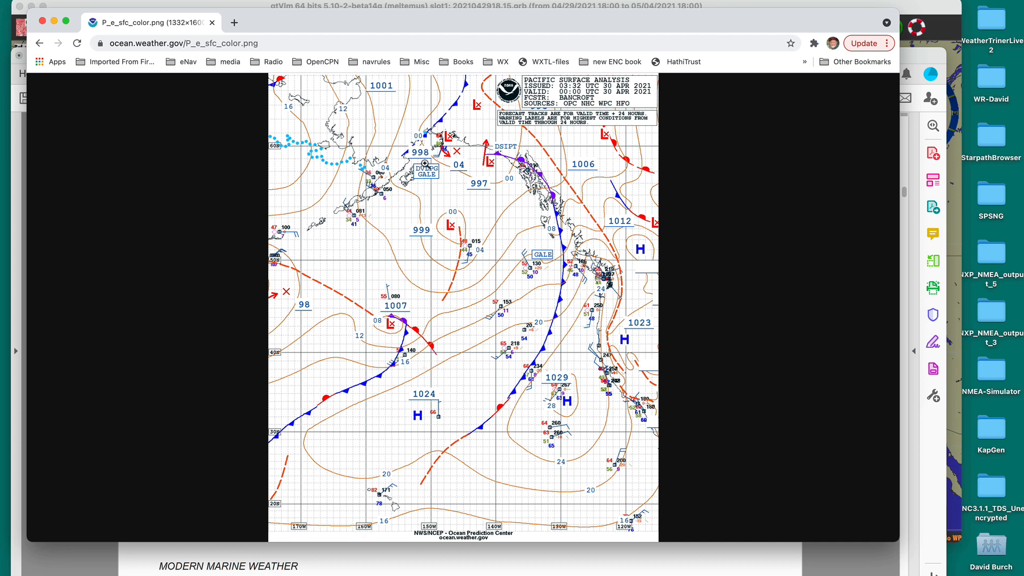
Go back to the Pacific page and scroll to the 24–96 hour forecast thumbnails
{"action": "left_click", "coordinate": [40, 44]}
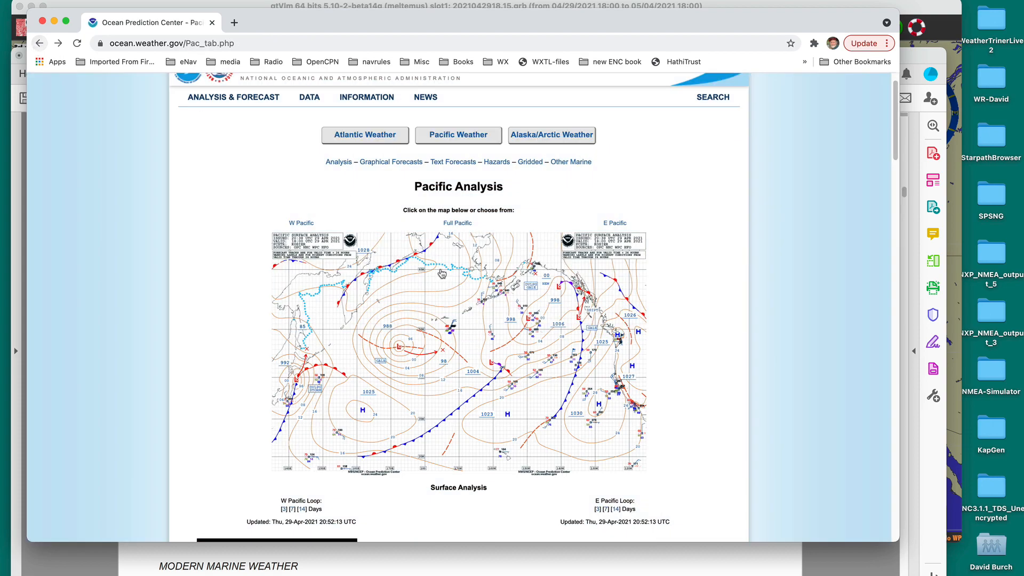
{"action": "scroll", "scroll_direction": "down", "scroll_amount": 3}
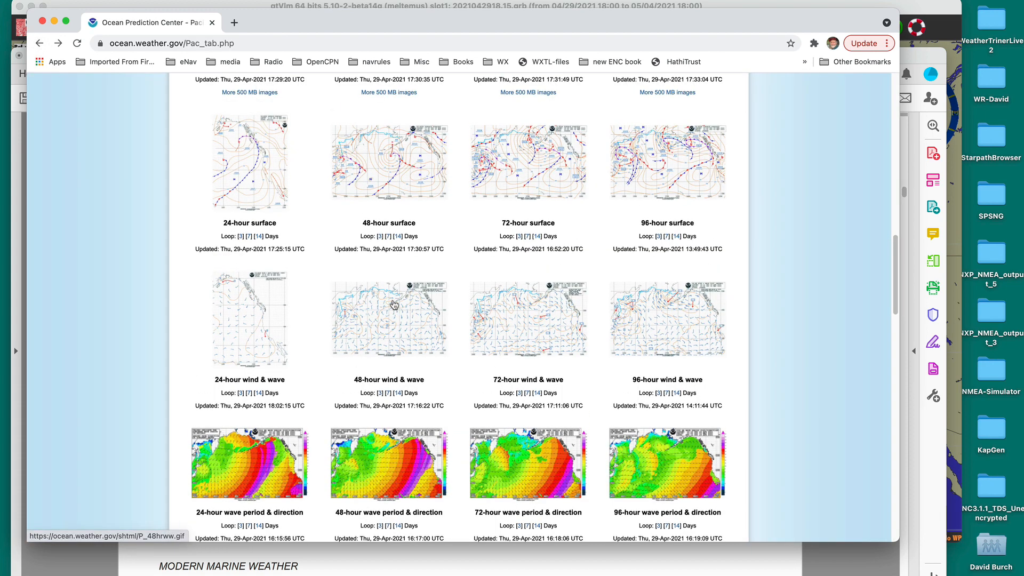
{"action": "left_click", "coordinate": [388, 163]}
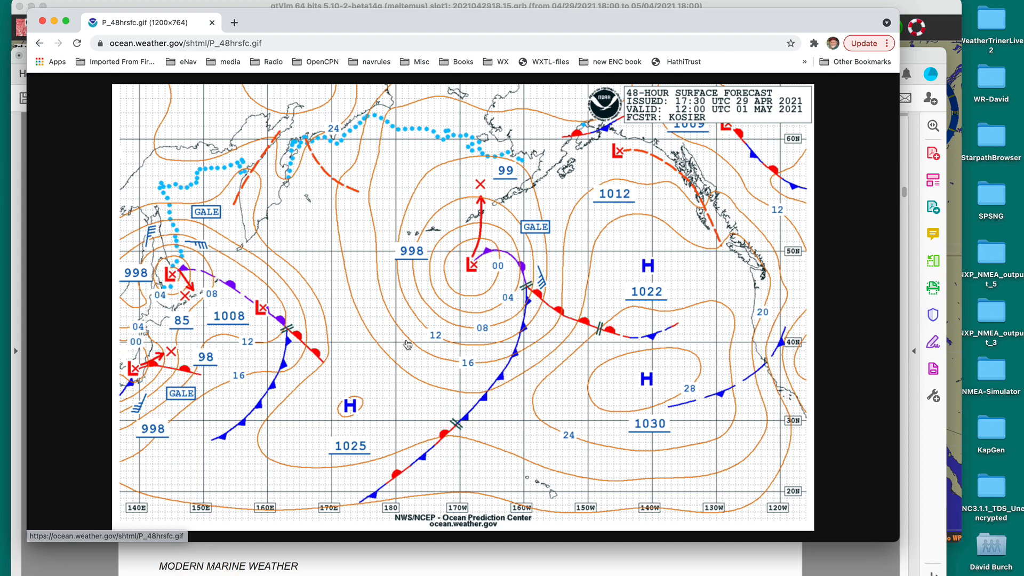
{"action": "mouse_move", "coordinate": [507, 323]}
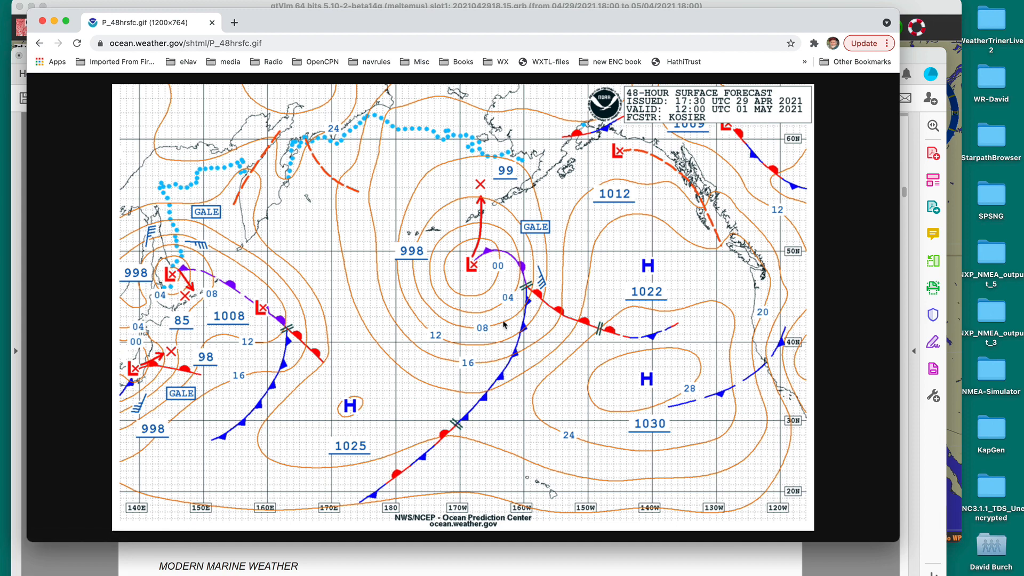
{"action": "mouse_move", "coordinate": [408, 287]}
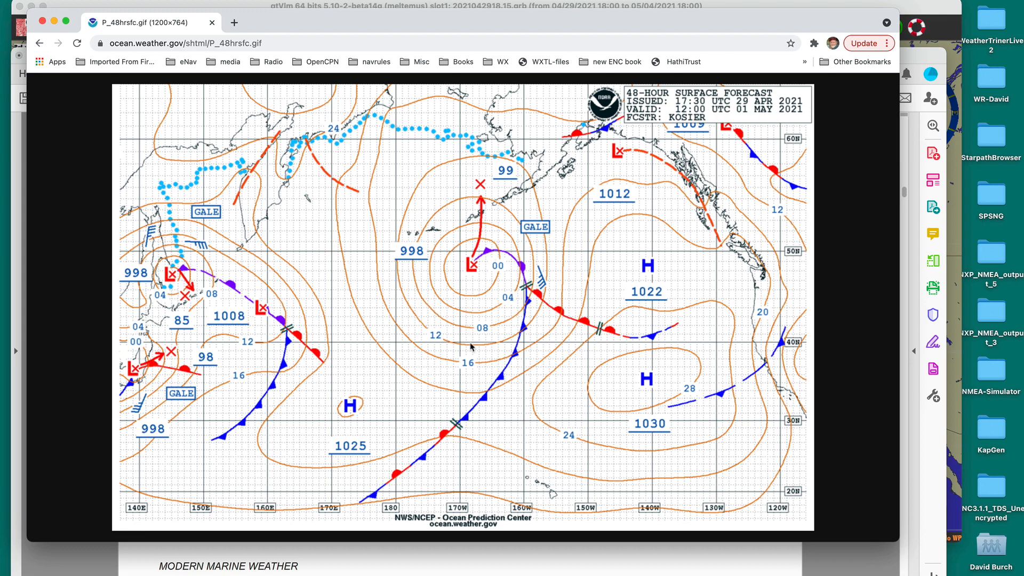
{"action": "mouse_move", "coordinate": [415, 310]}
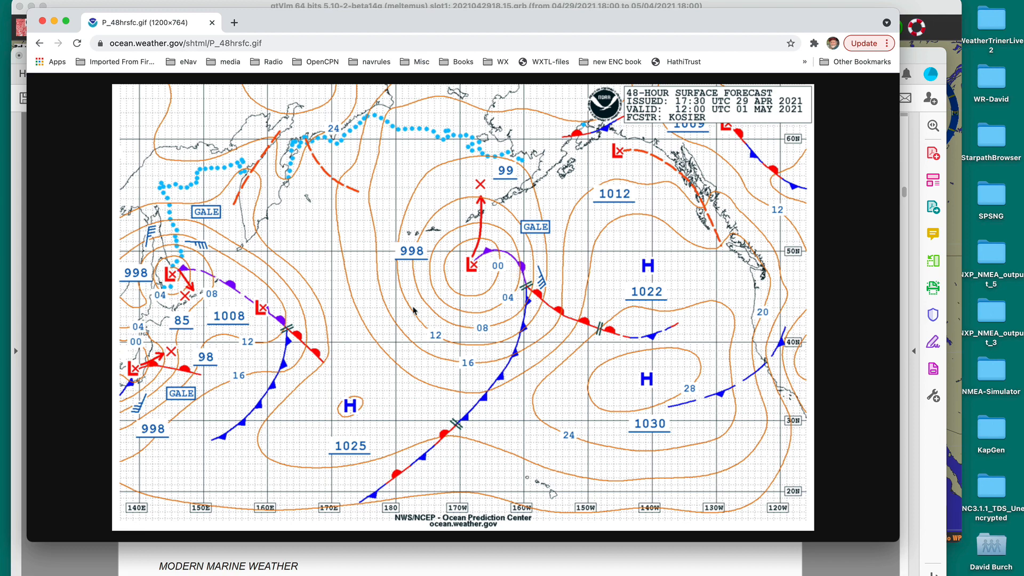
{"action": "mouse_move", "coordinate": [628, 419]}
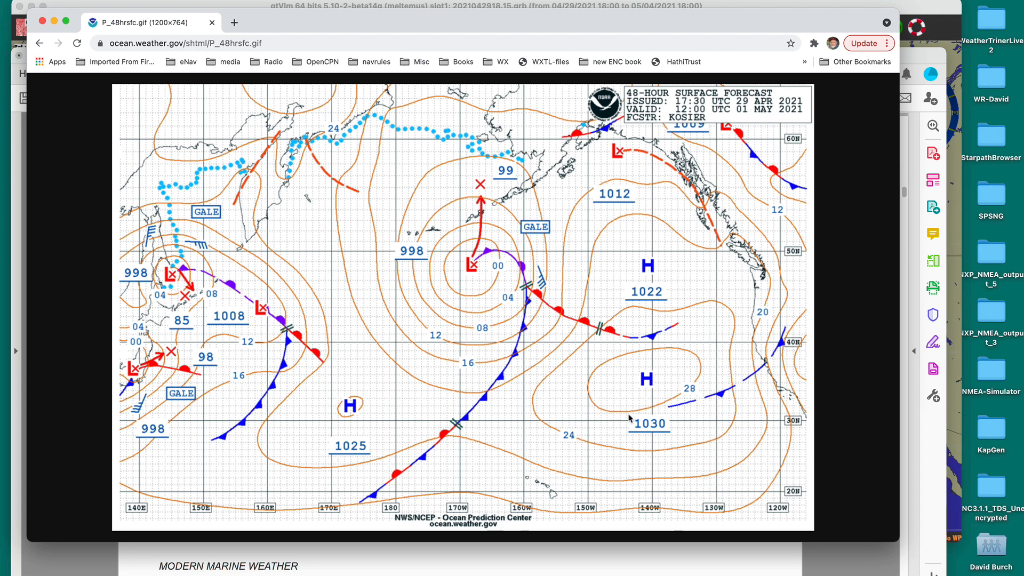
{"action": "mouse_move", "coordinate": [549, 286]}
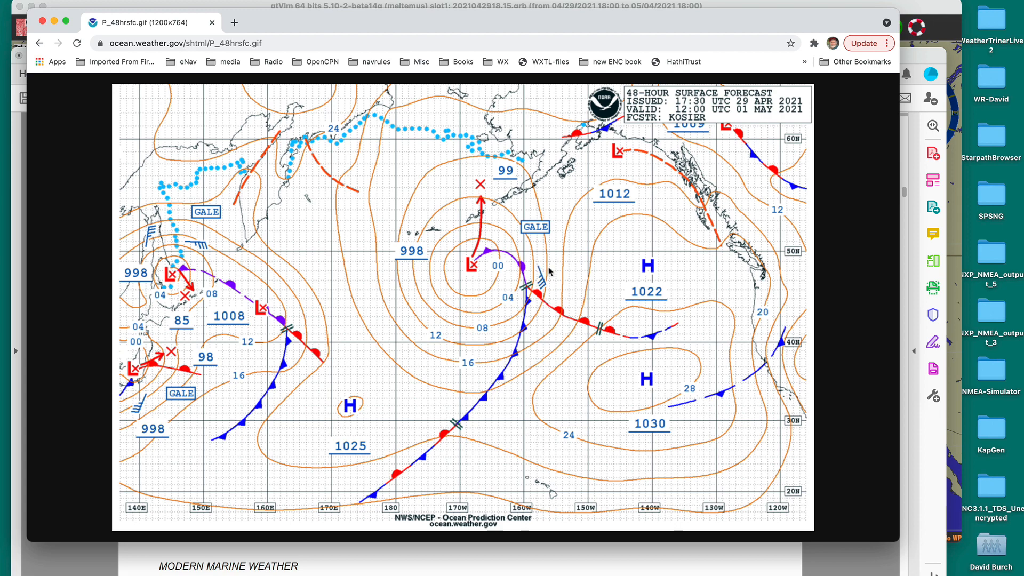
{"action": "mouse_move", "coordinate": [549, 283]}
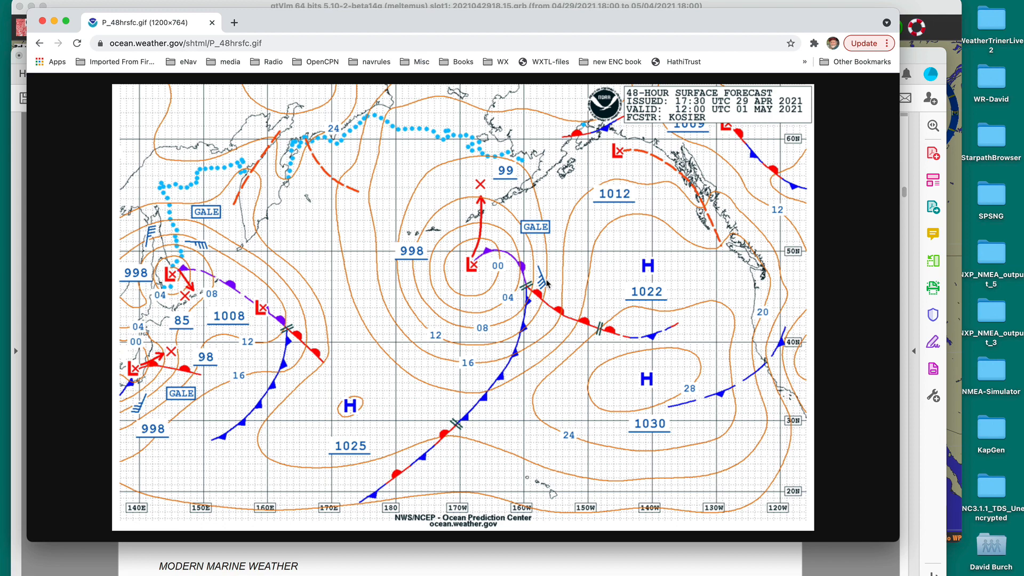
{"action": "mouse_move", "coordinate": [541, 270]}
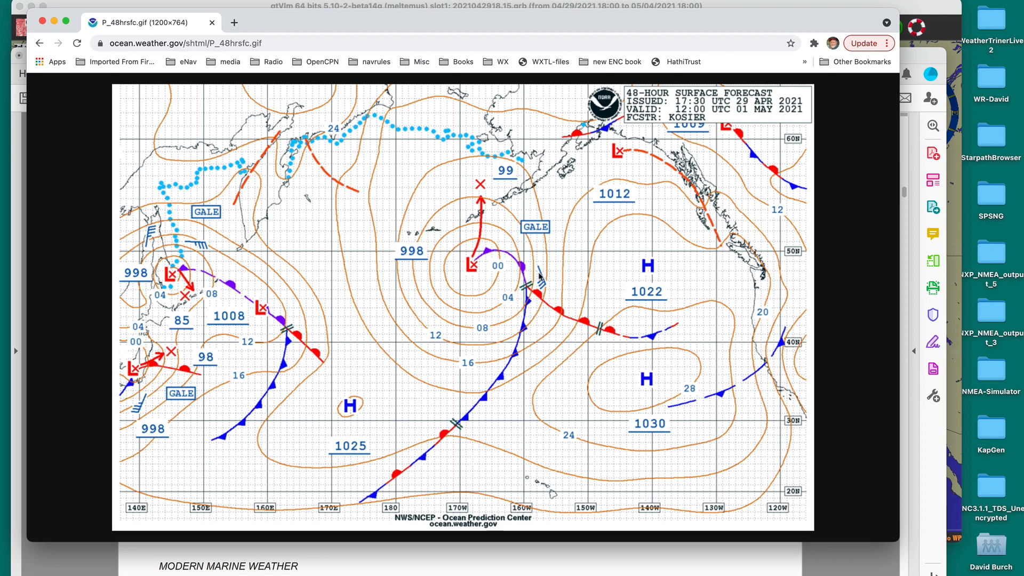
{"action": "mouse_move", "coordinate": [544, 269]}
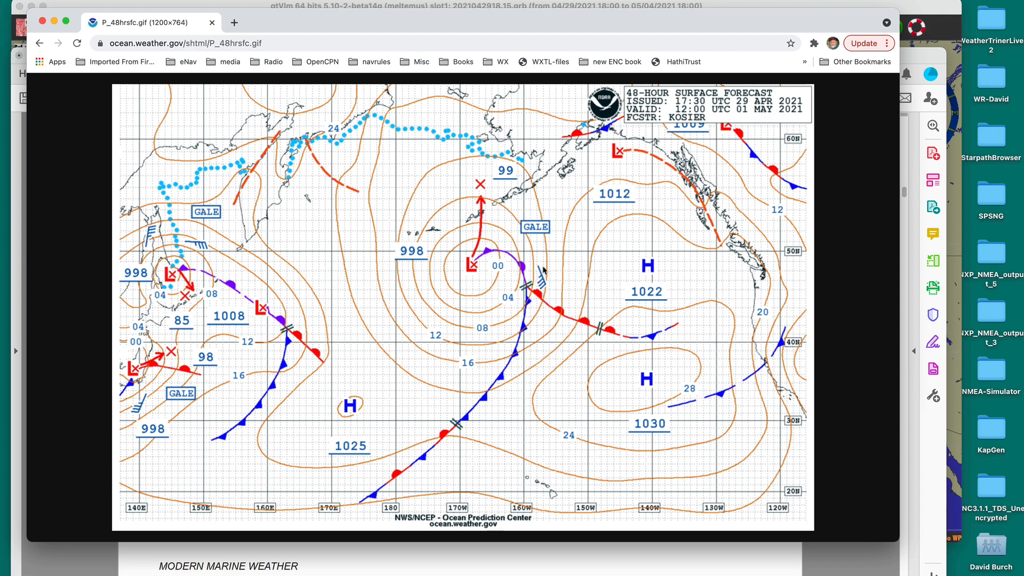
{"action": "mouse_move", "coordinate": [546, 293]}
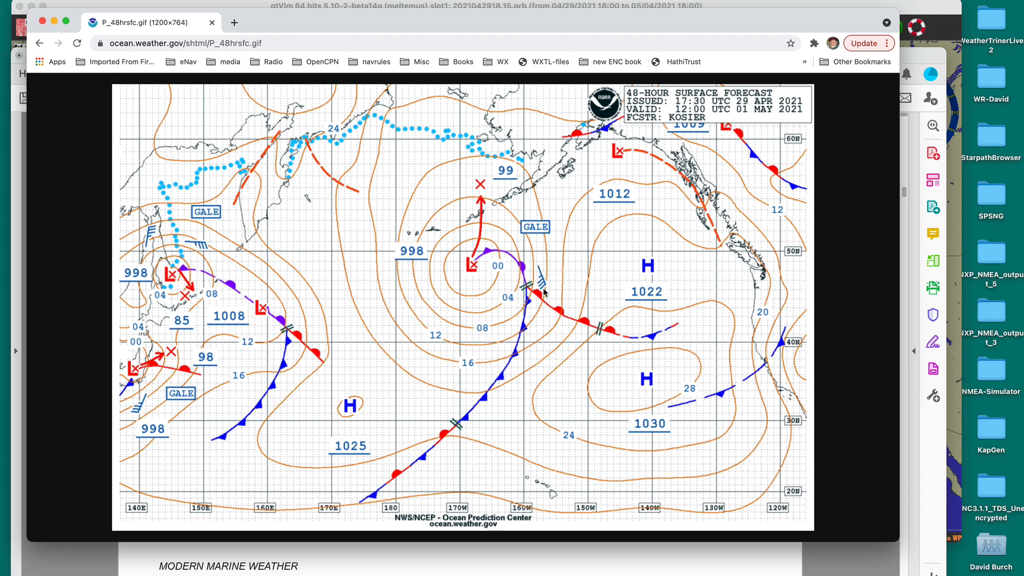
{"action": "mouse_move", "coordinate": [557, 276]}
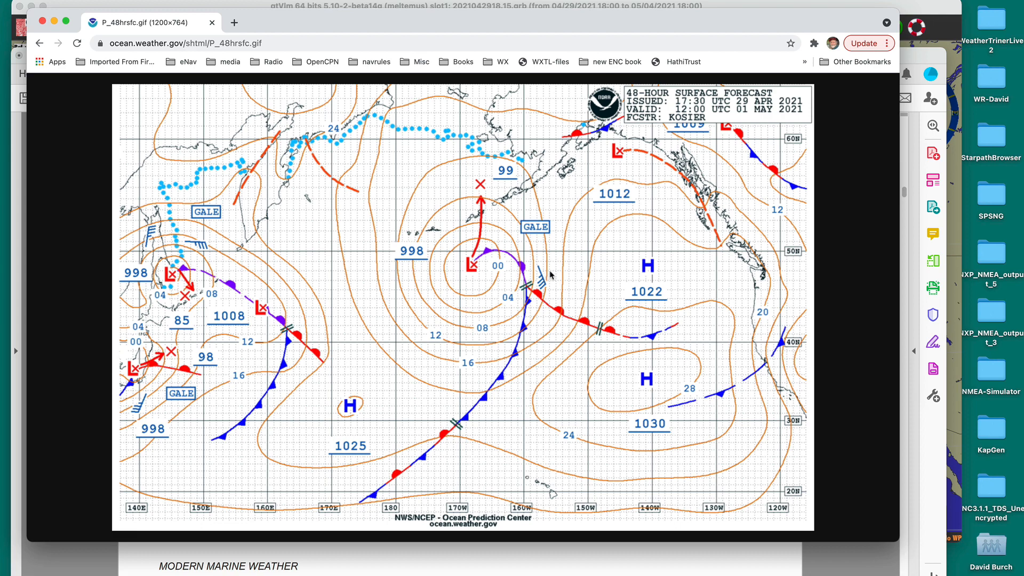
{"action": "mouse_move", "coordinate": [474, 309]}
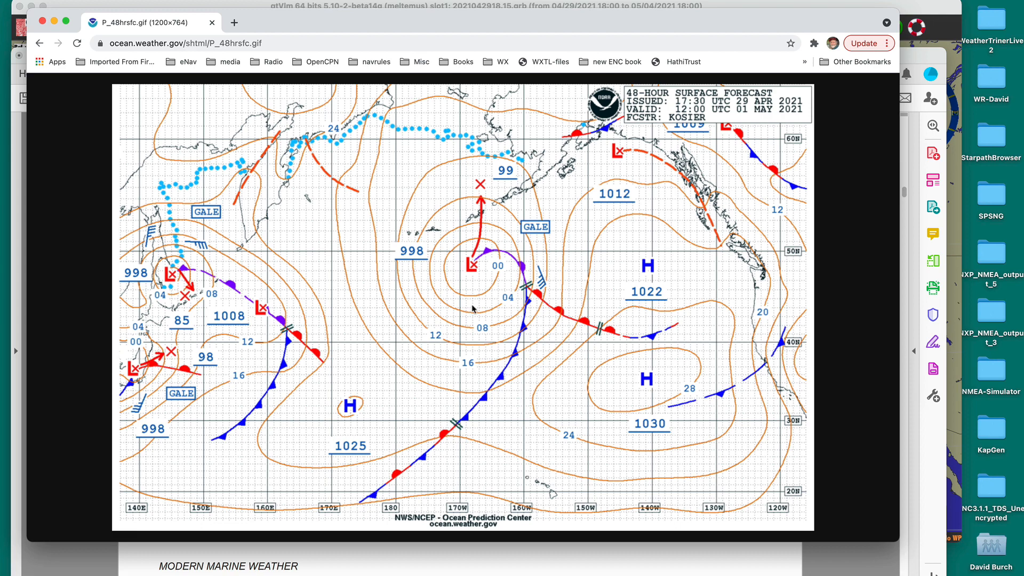
{"action": "mouse_move", "coordinate": [459, 302]}
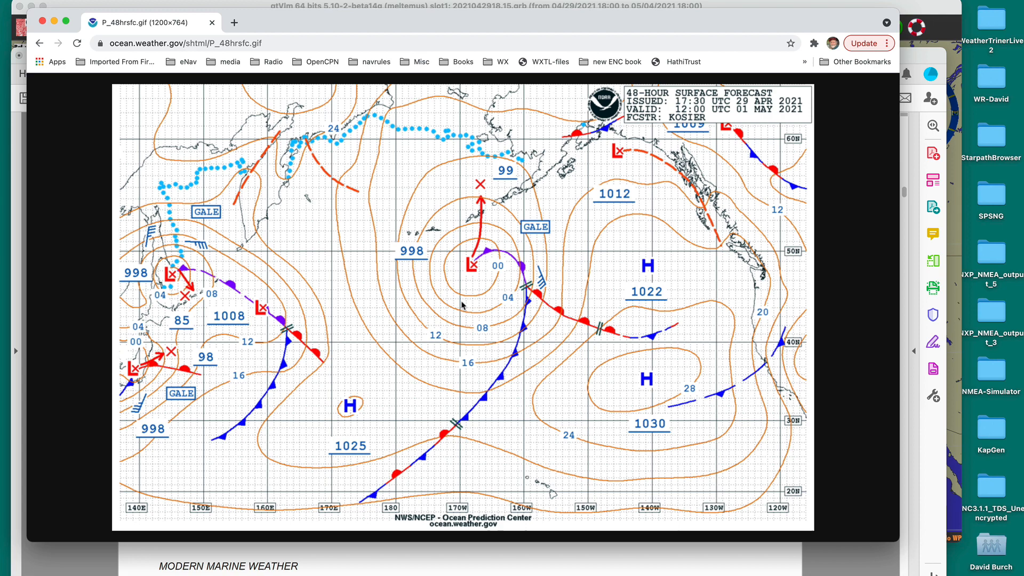
{"action": "mouse_move", "coordinate": [554, 355]}
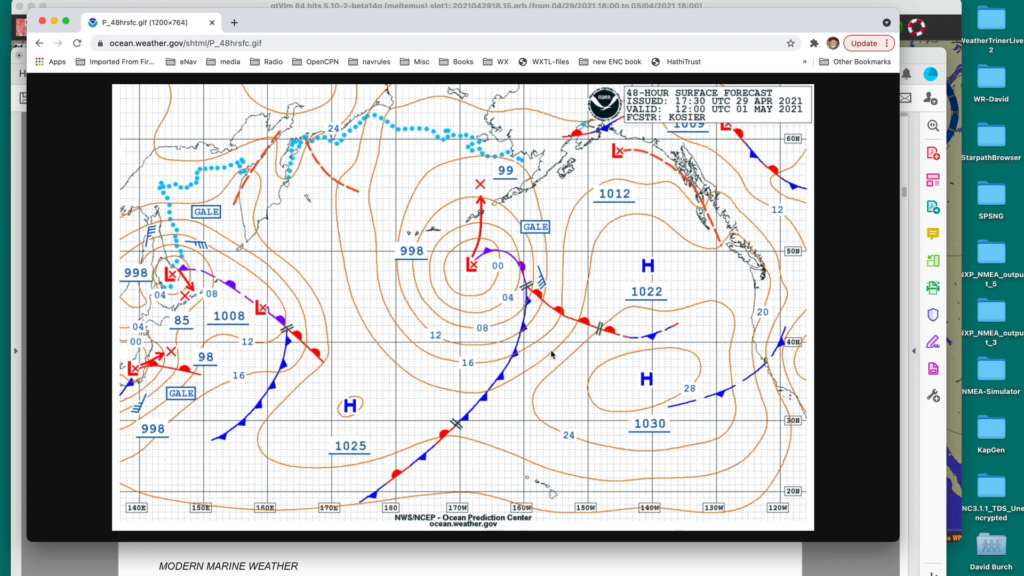
{"action": "mouse_move", "coordinate": [522, 413]}
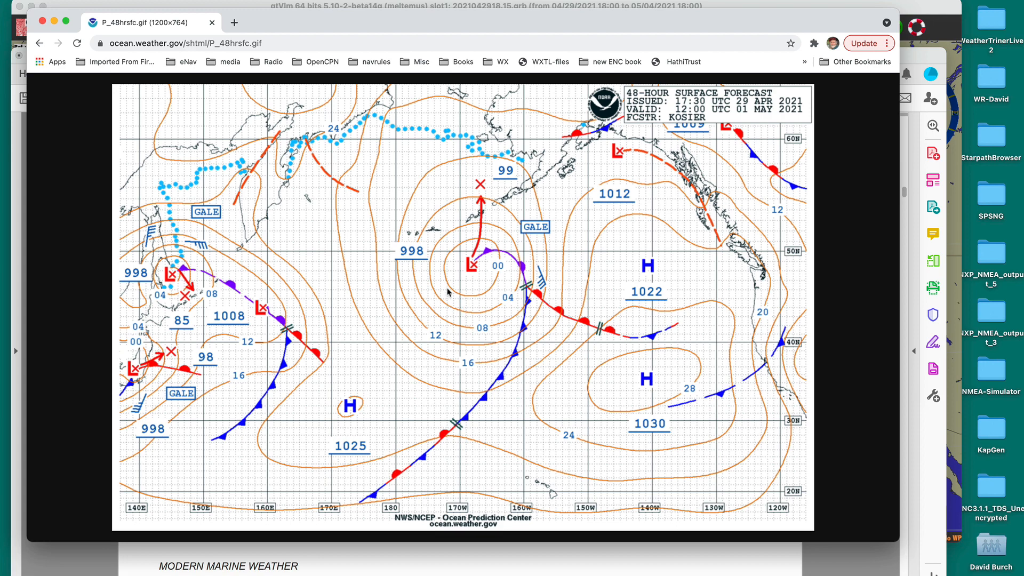
{"action": "mouse_move", "coordinate": [453, 325]}
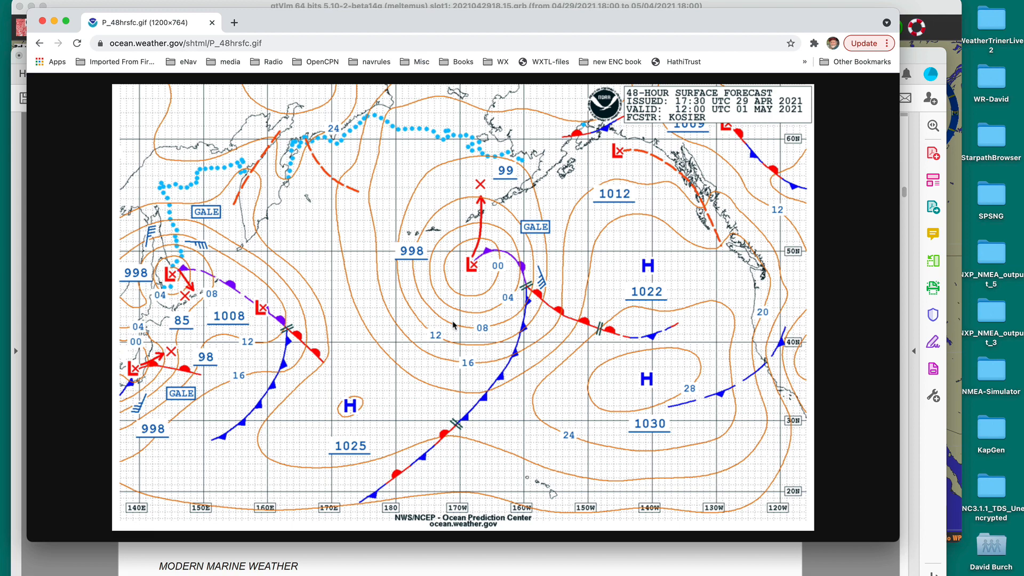
{"action": "mouse_move", "coordinate": [438, 278]}
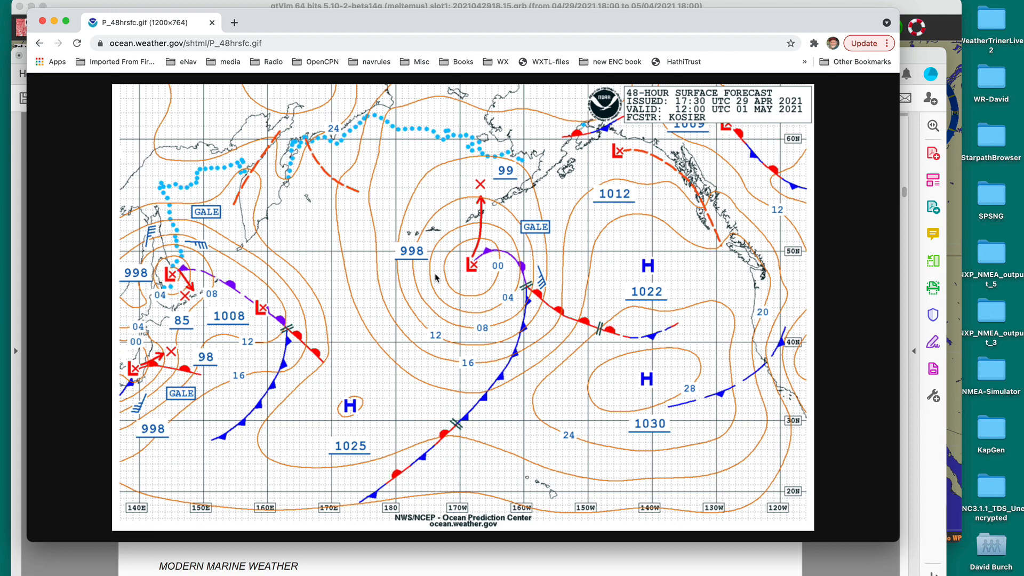
{"action": "mouse_move", "coordinate": [709, 356]}
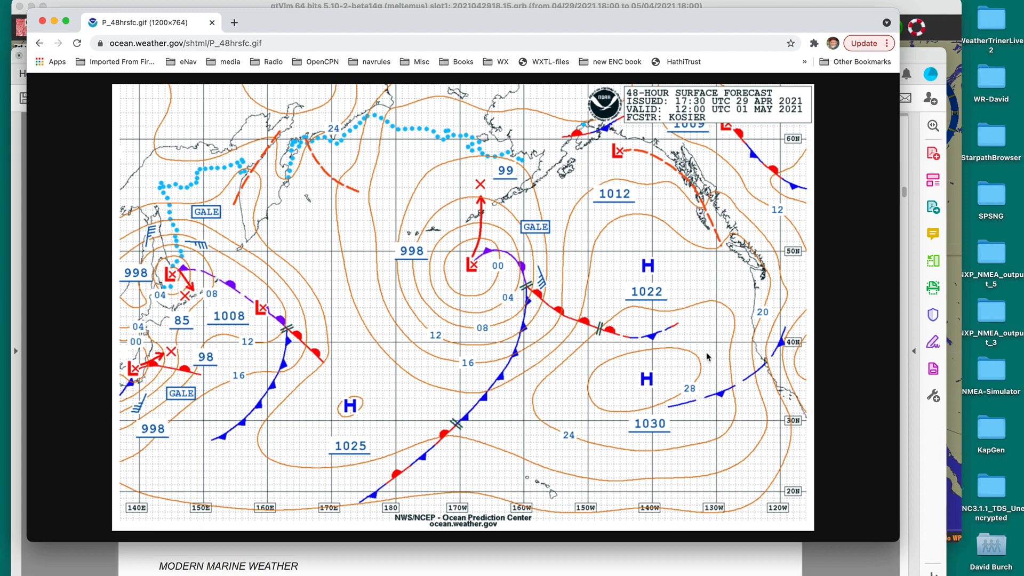
{"action": "mouse_move", "coordinate": [464, 347]}
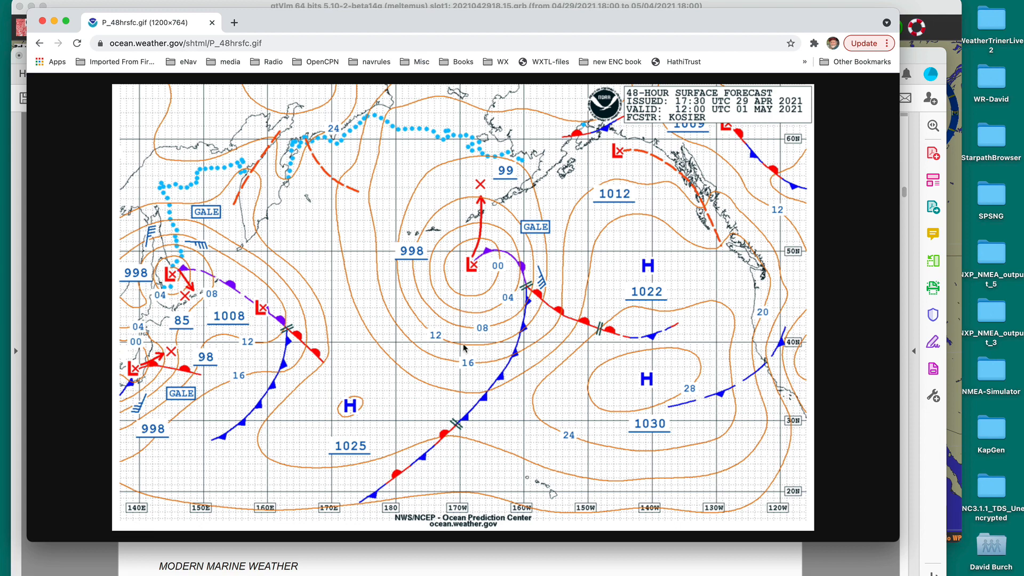
{"action": "mouse_move", "coordinate": [448, 313]}
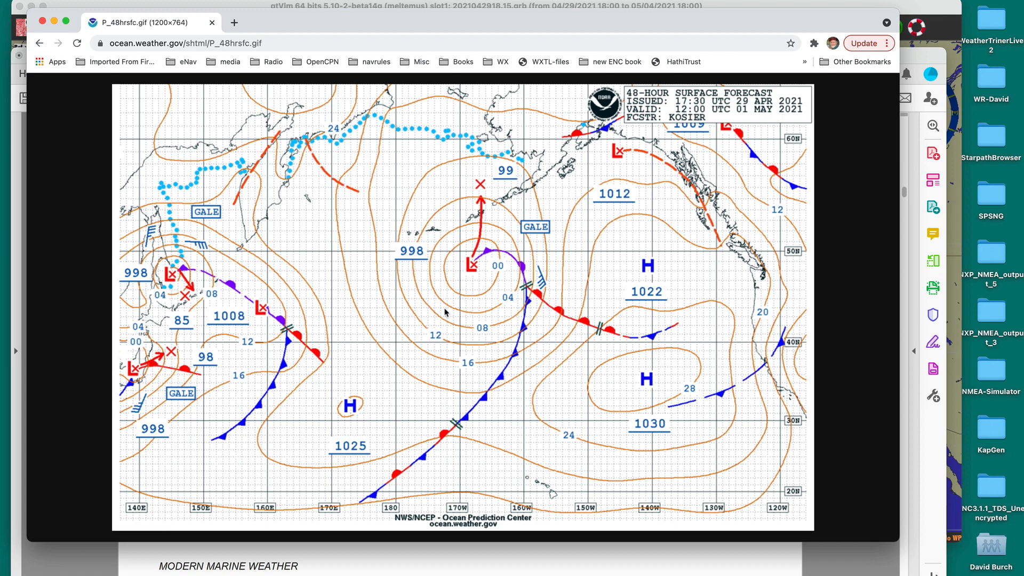
{"action": "mouse_move", "coordinate": [464, 291]}
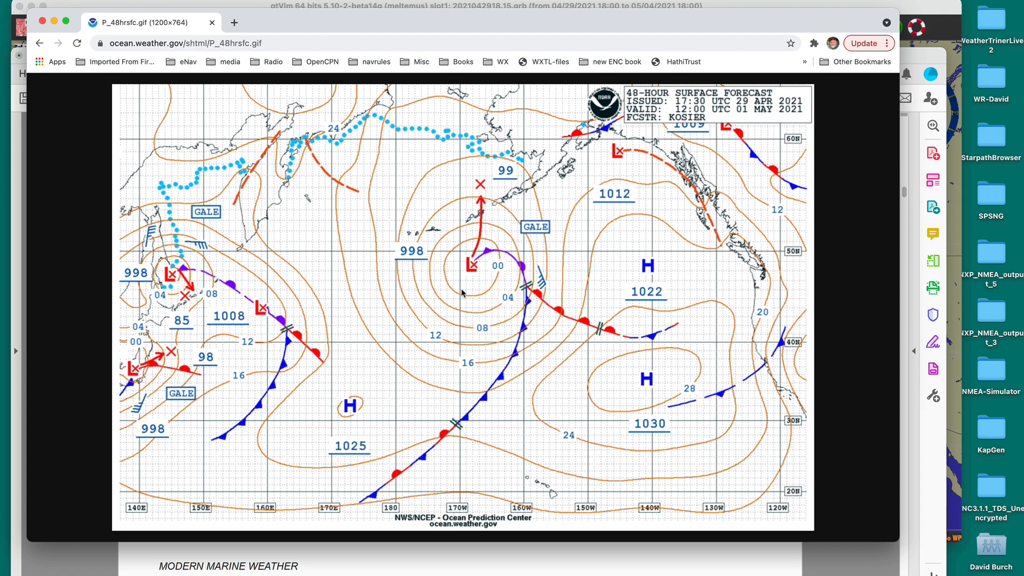
{"action": "mouse_move", "coordinate": [348, 204]}
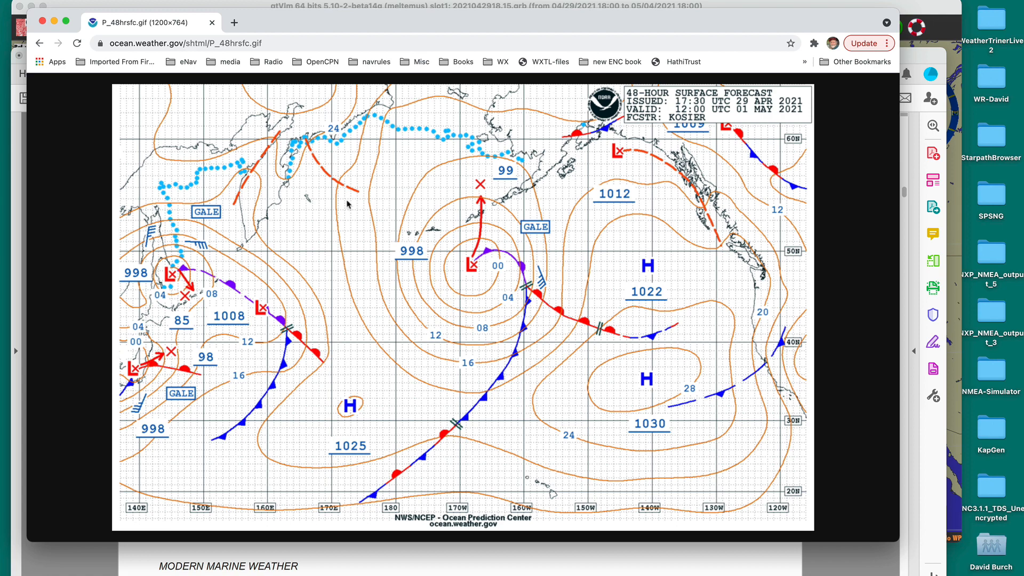
{"action": "mouse_move", "coordinate": [333, 246]}
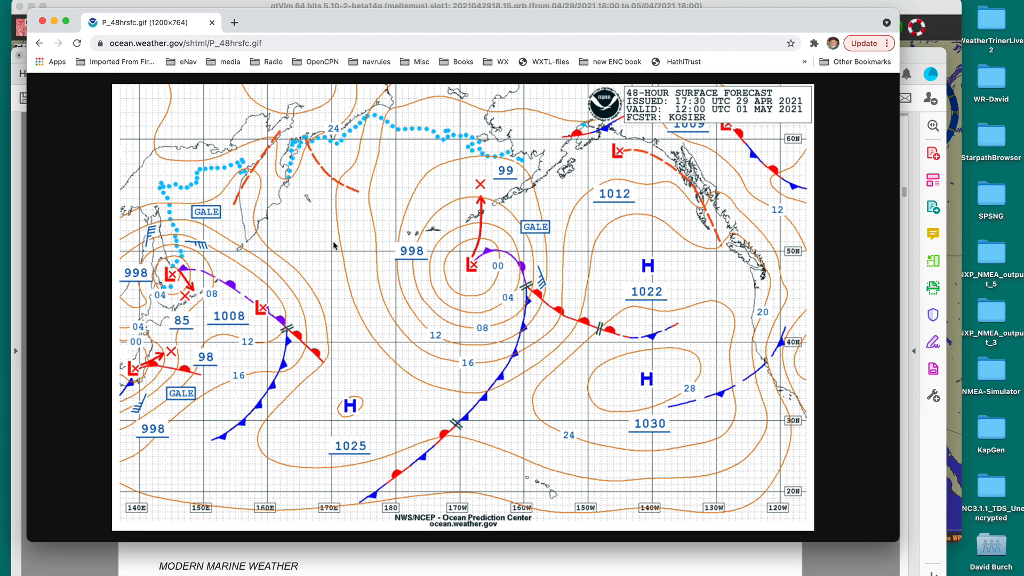
{"action": "mouse_move", "coordinate": [351, 291]}
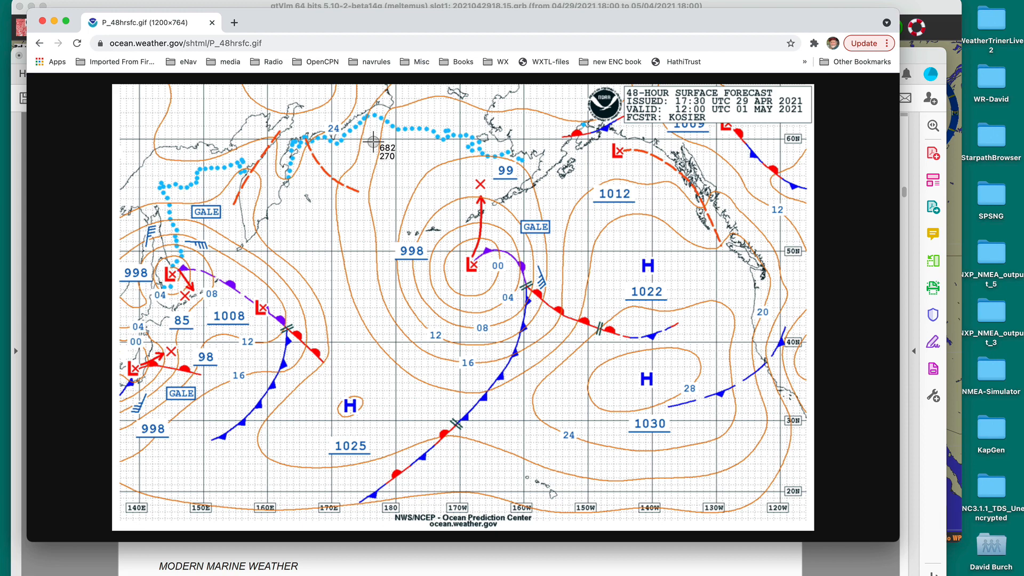
{"action": "mouse_move", "coordinate": [379, 112]}
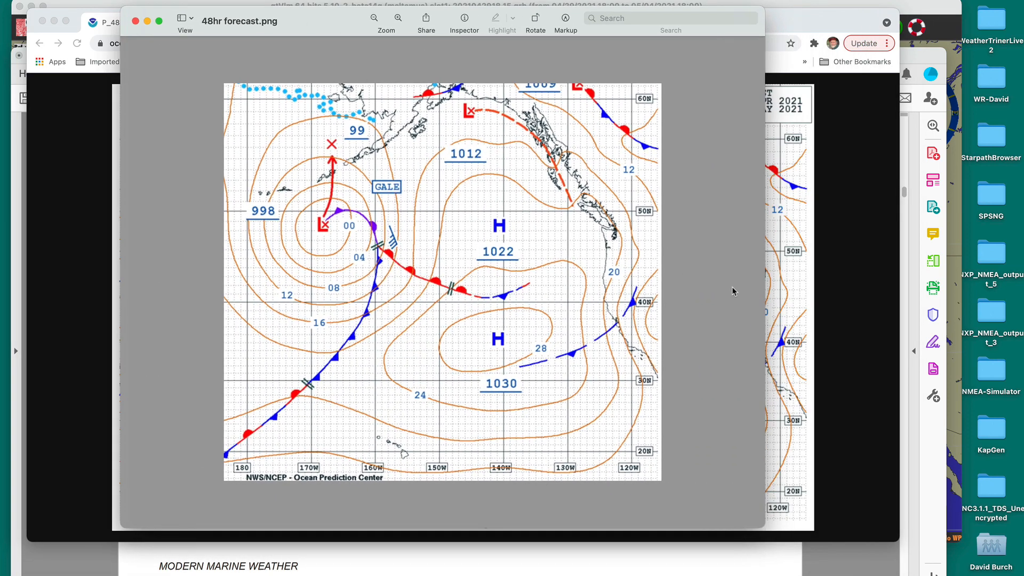
{"action": "mouse_move", "coordinate": [532, 365]}
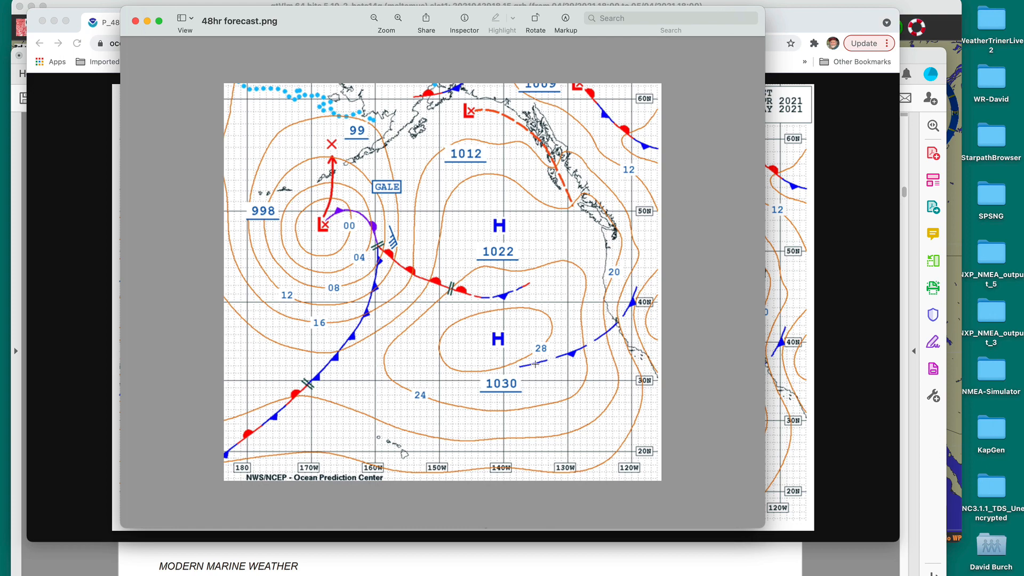
{"action": "mouse_move", "coordinate": [252, 28]}
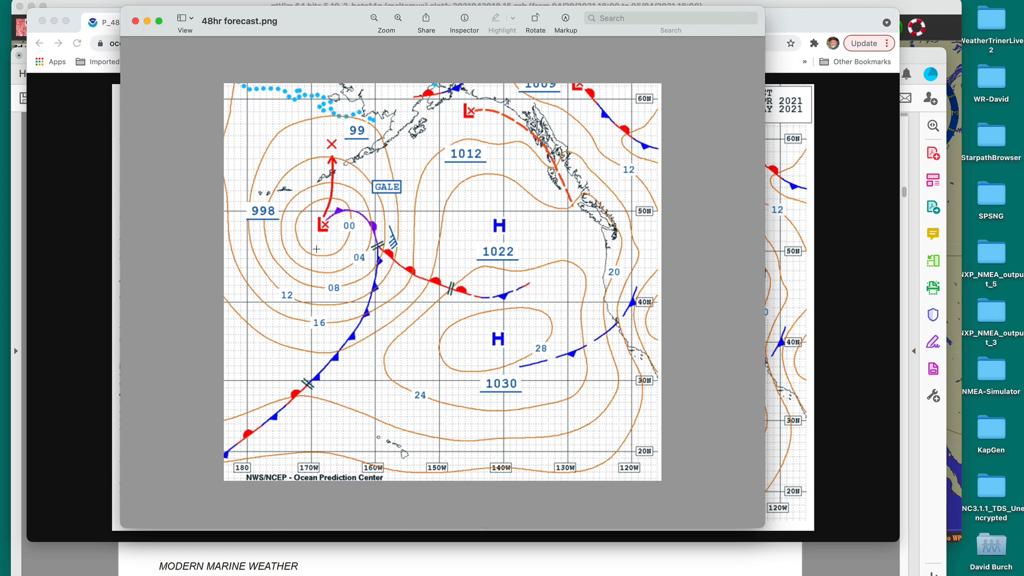
{"action": "mouse_move", "coordinate": [309, 261]}
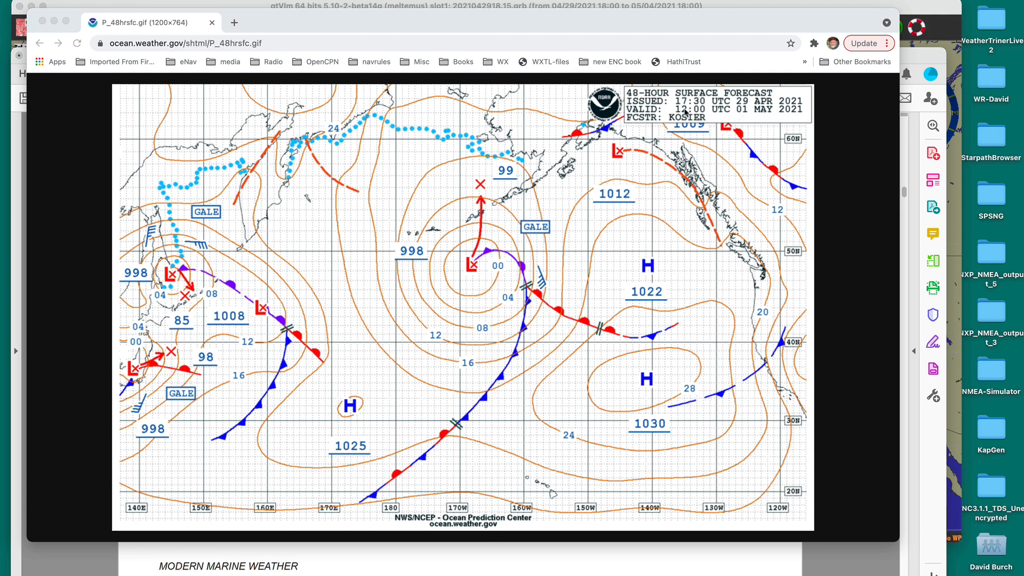
{"action": "mouse_move", "coordinate": [818, 115]}
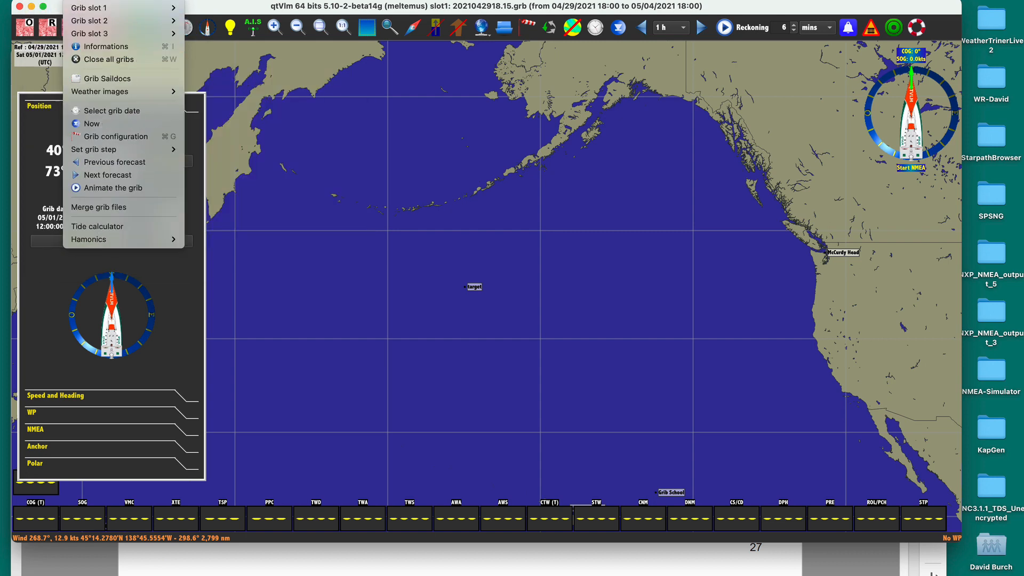
{"action": "mouse_move", "coordinate": [99, 91]}
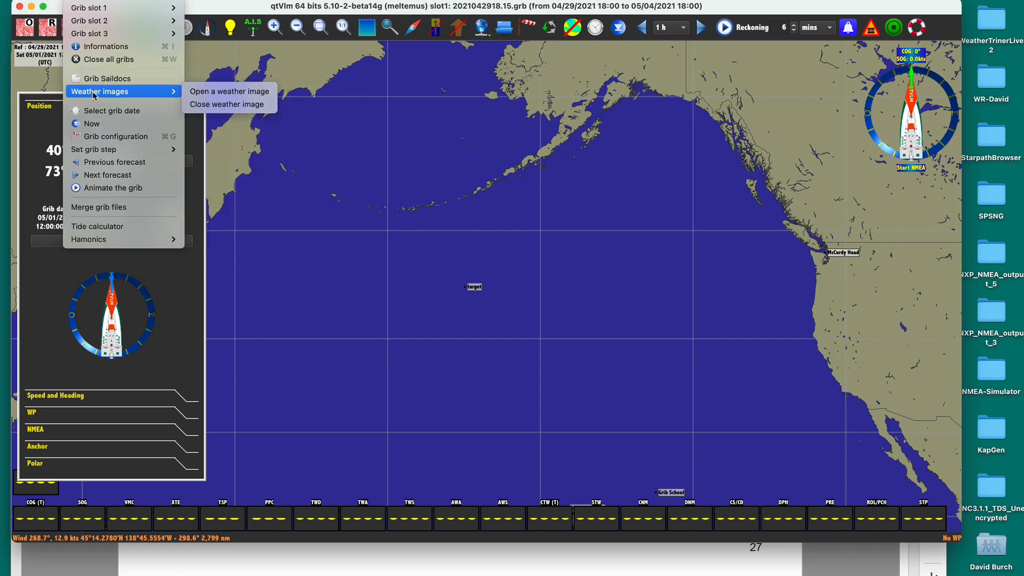
{"action": "mouse_move", "coordinate": [229, 91]}
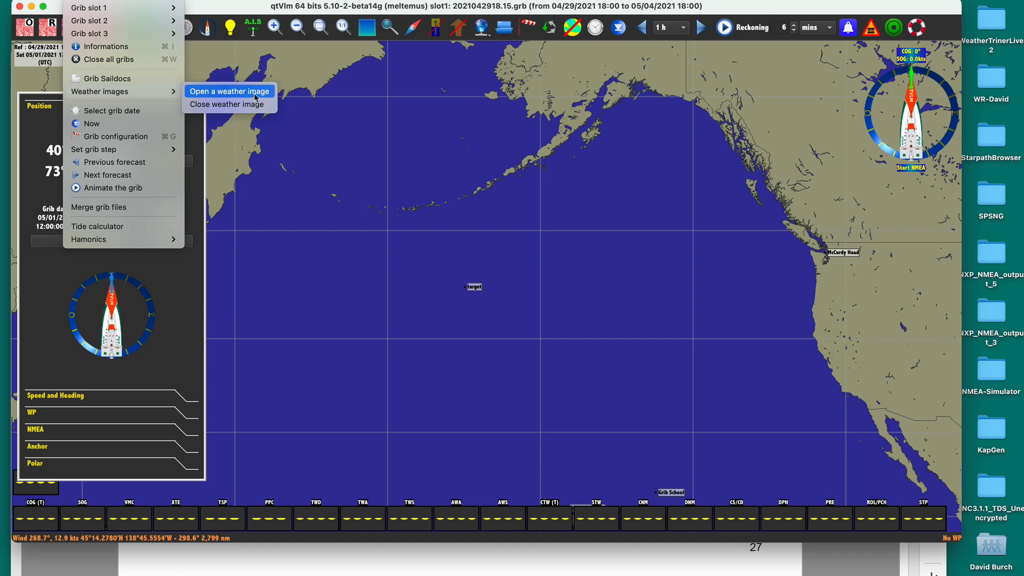
Overlay '48hr forecast.png' from /Users/macdavid/ as a weather image on the chart
{"action": "left_click", "coordinate": [229, 91]}
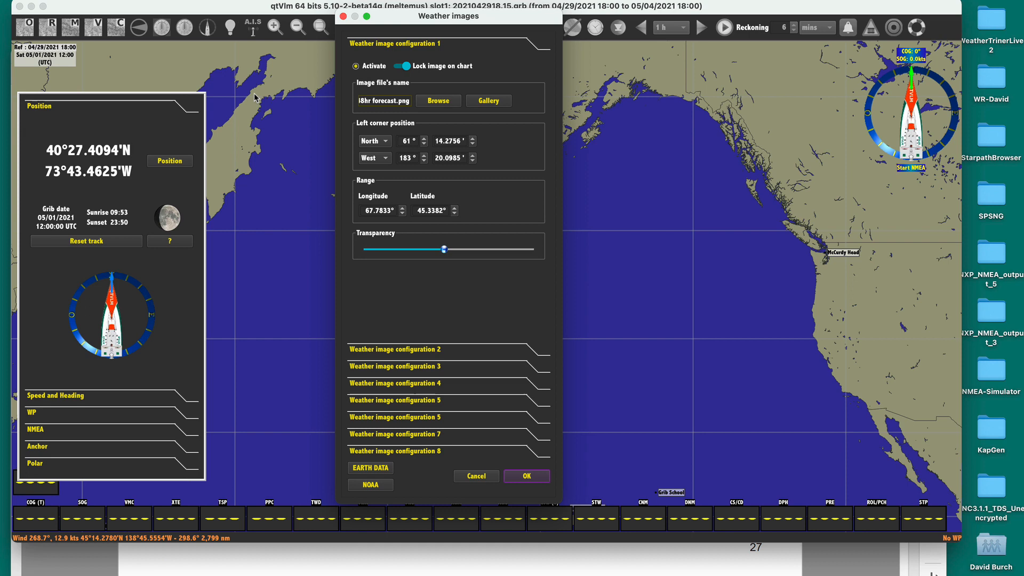
{"action": "mouse_move", "coordinate": [107, 18]}
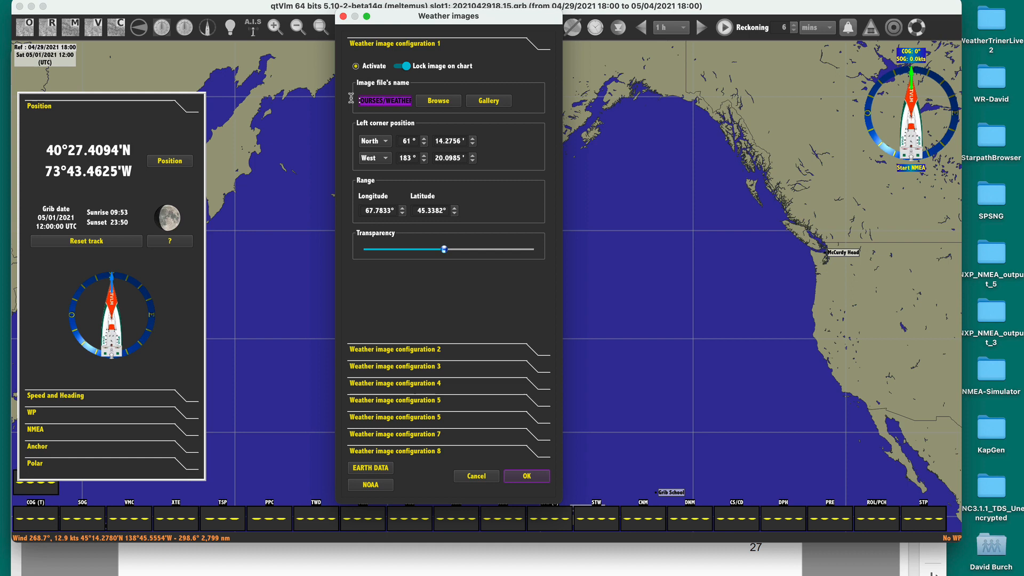
{"action": "type", "text": "/Users/macdavid/"}
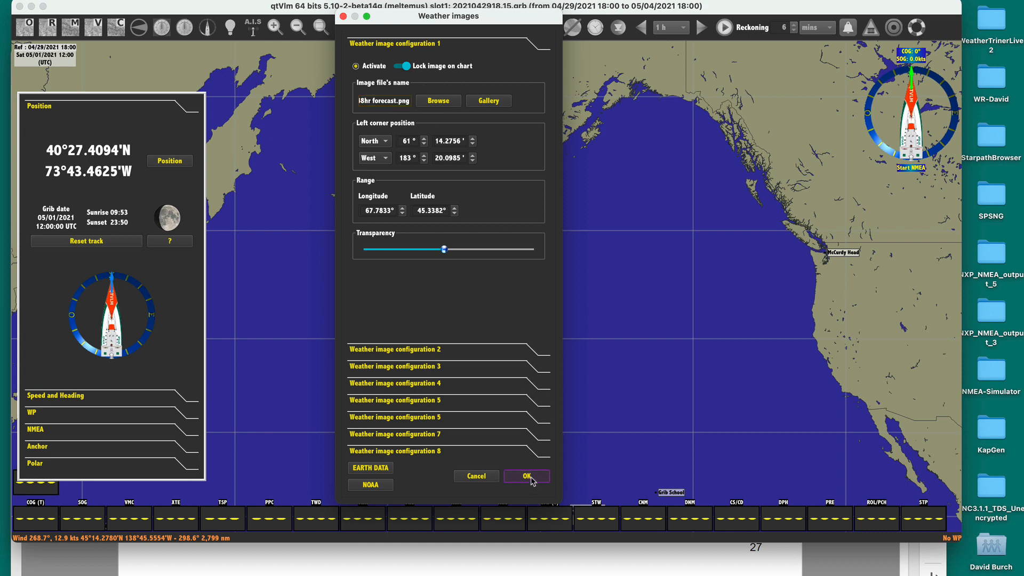
{"action": "left_click", "coordinate": [527, 476]}
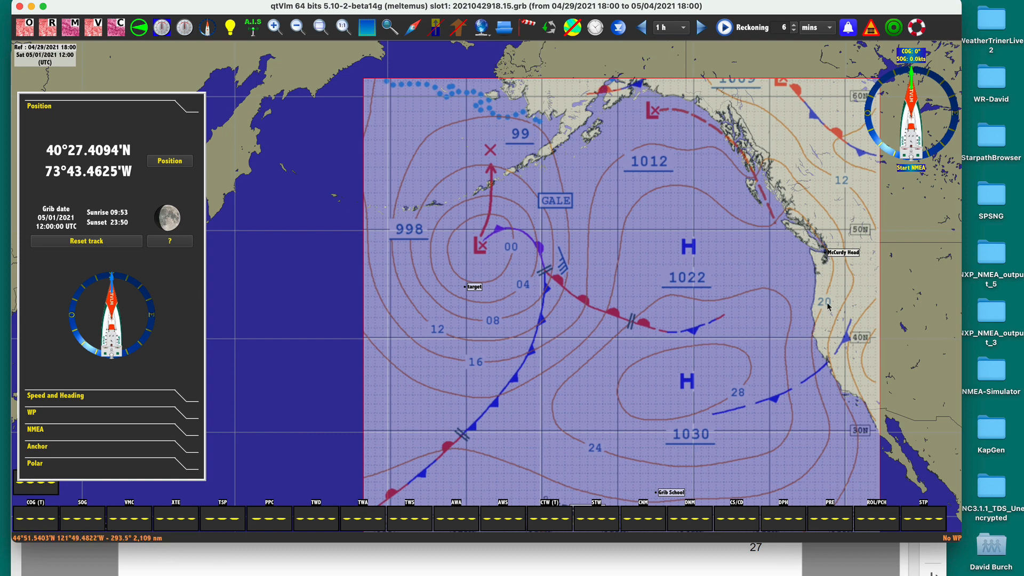
{"action": "mouse_move", "coordinate": [506, 322]}
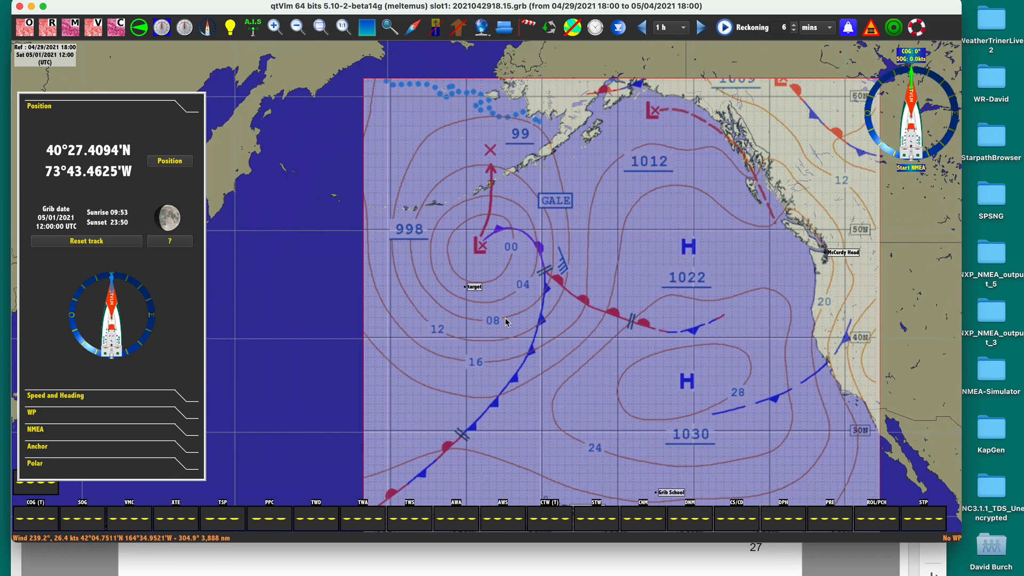
{"action": "mouse_move", "coordinate": [309, 270]}
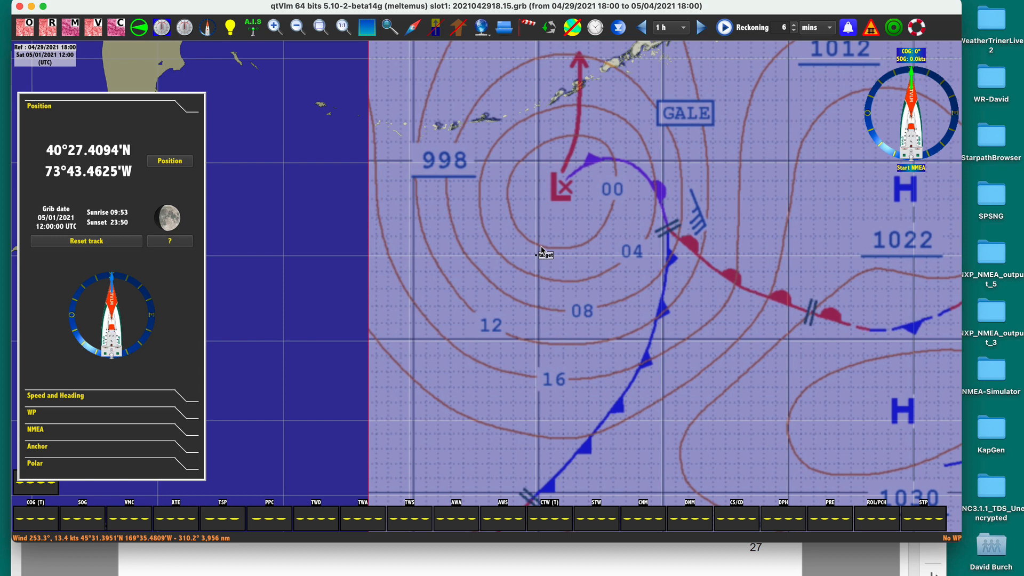
{"action": "right_click", "coordinate": [541, 252]}
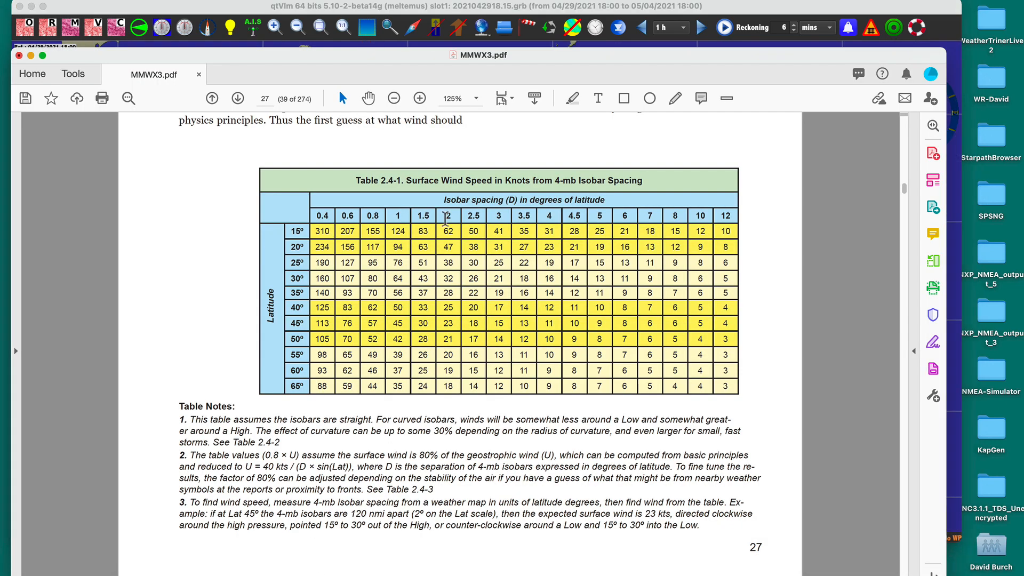
{"action": "mouse_move", "coordinate": [436, 206]}
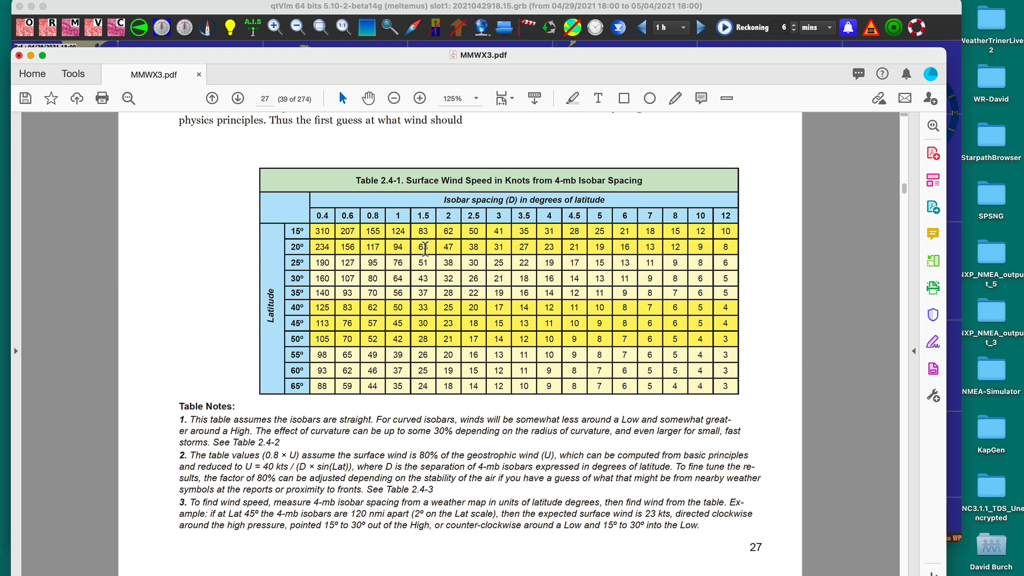
{"action": "mouse_move", "coordinate": [423, 327]}
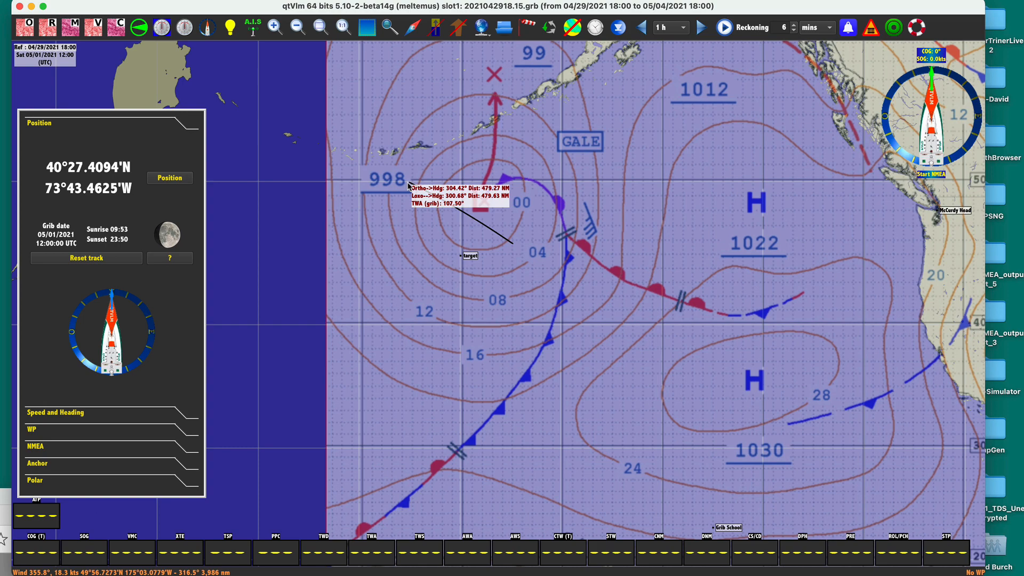
{"action": "mouse_move", "coordinate": [432, 184]}
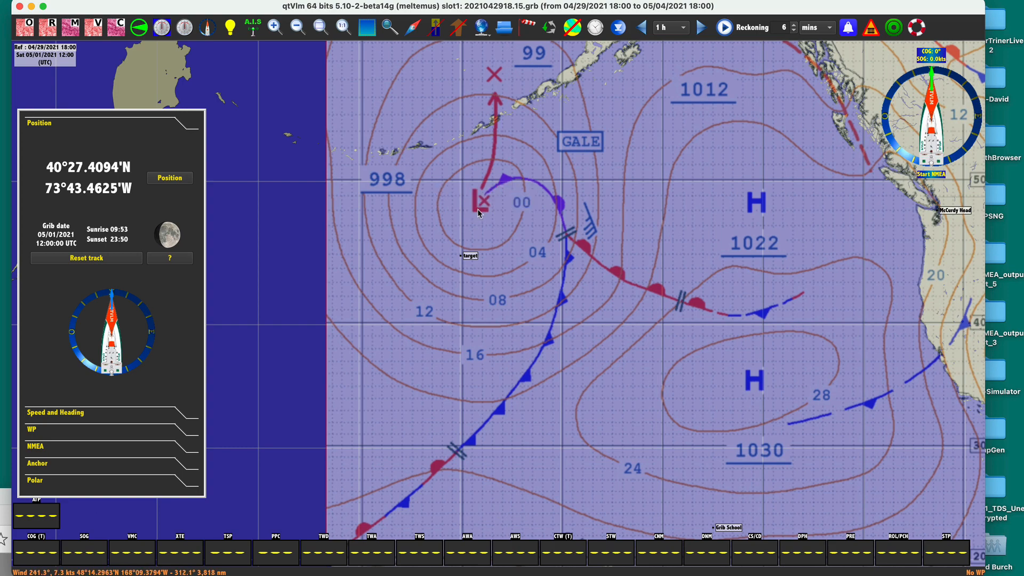
Place a mark at the low's centre, name it R=200, with one 200 NM circle
{"action": "right_click", "coordinate": [480, 213]}
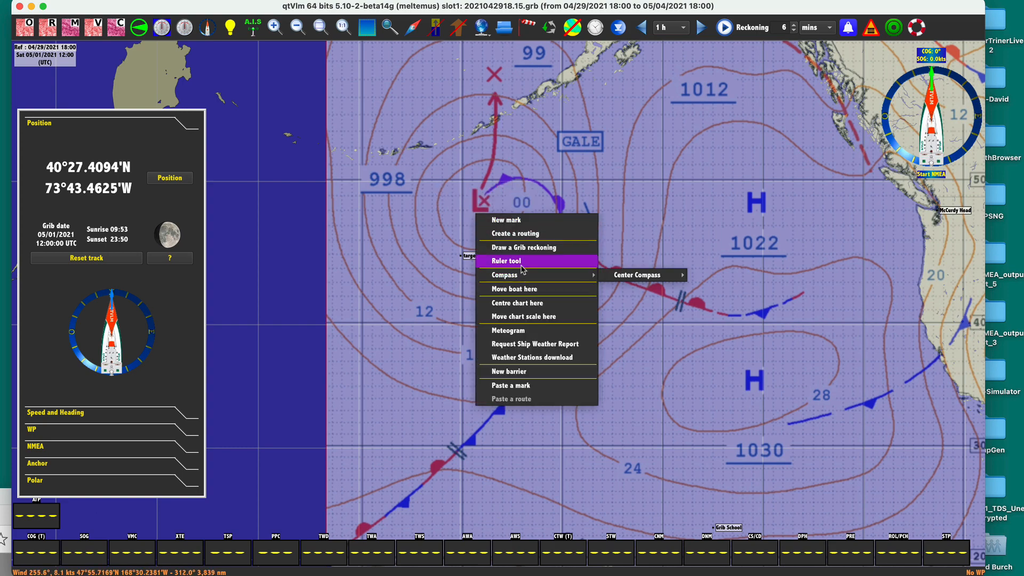
{"action": "left_click", "coordinate": [506, 219]}
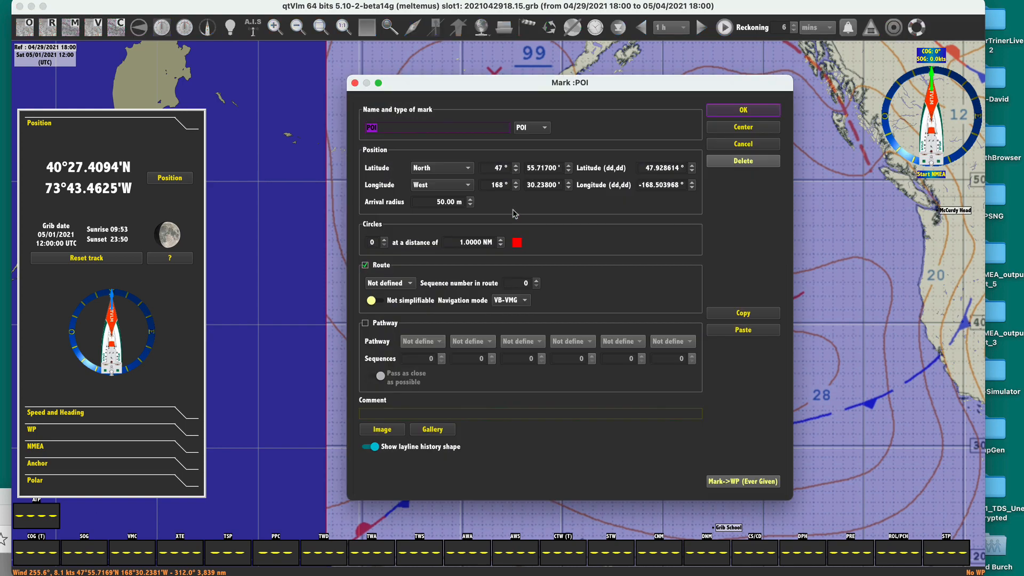
{"action": "mouse_move", "coordinate": [345, 114]}
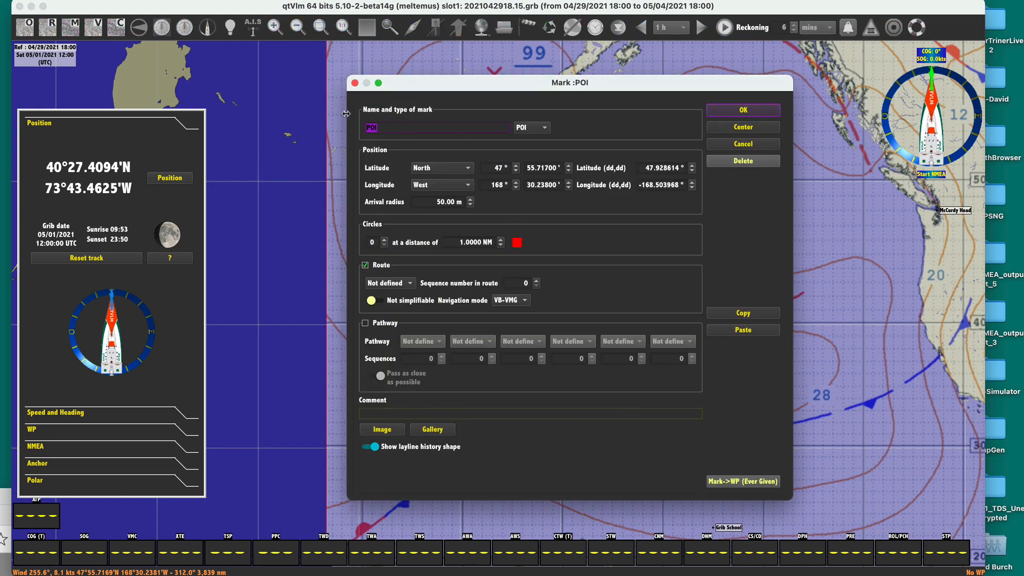
{"action": "type", "text": "R=2"}
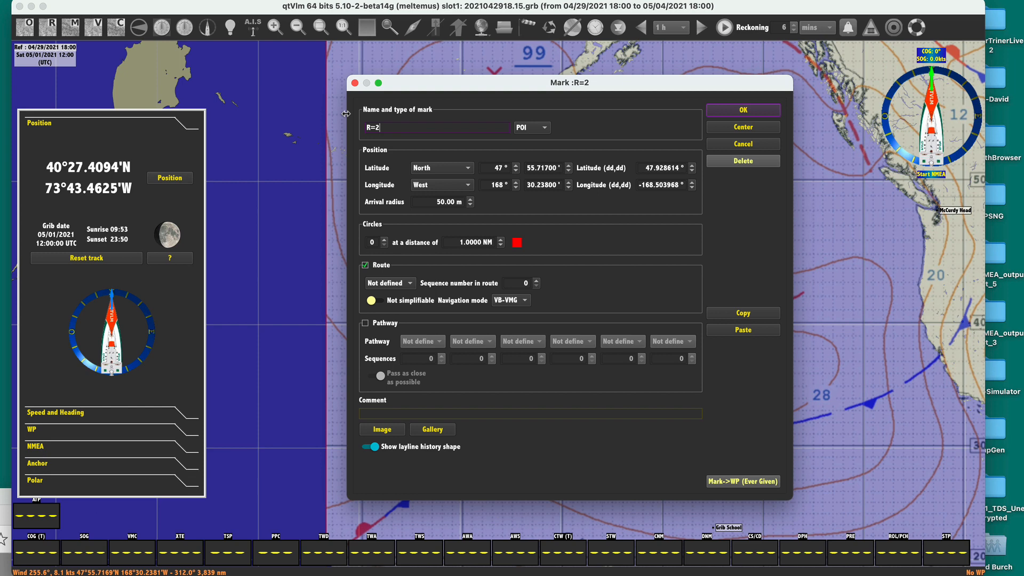
{"action": "type", "text": "00"}
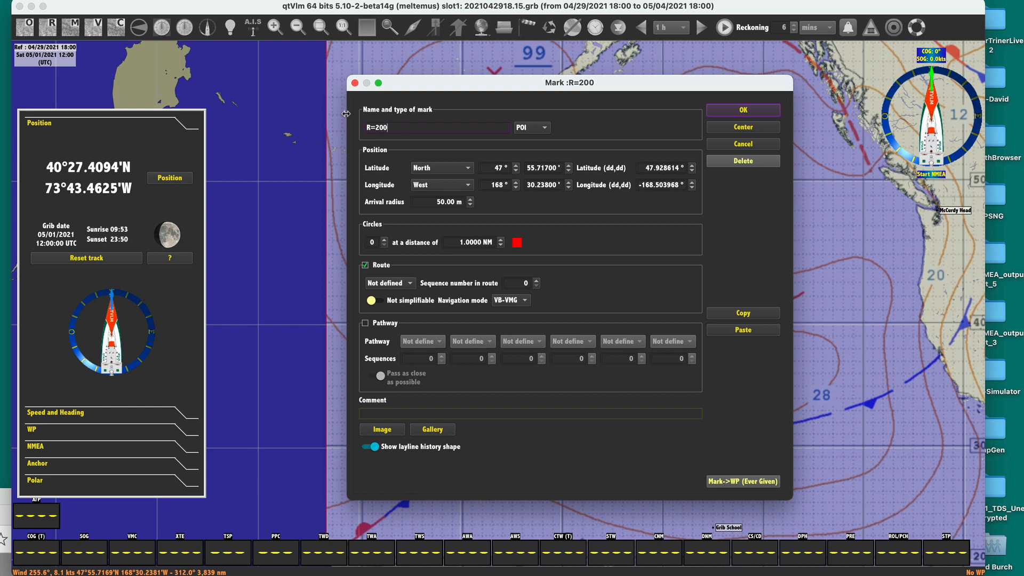
{"action": "mouse_move", "coordinate": [426, 230]}
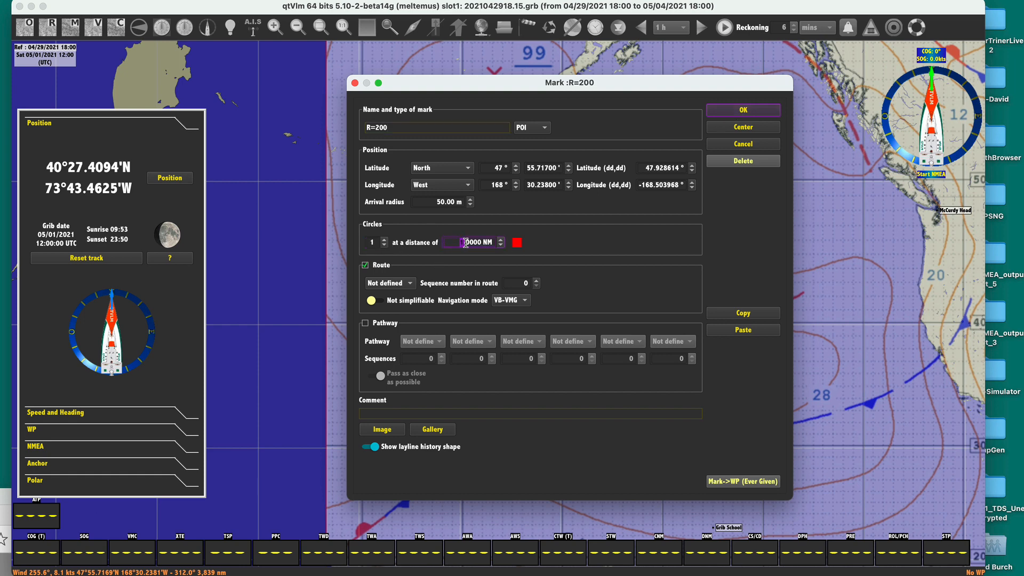
{"action": "type", "text": "20"}
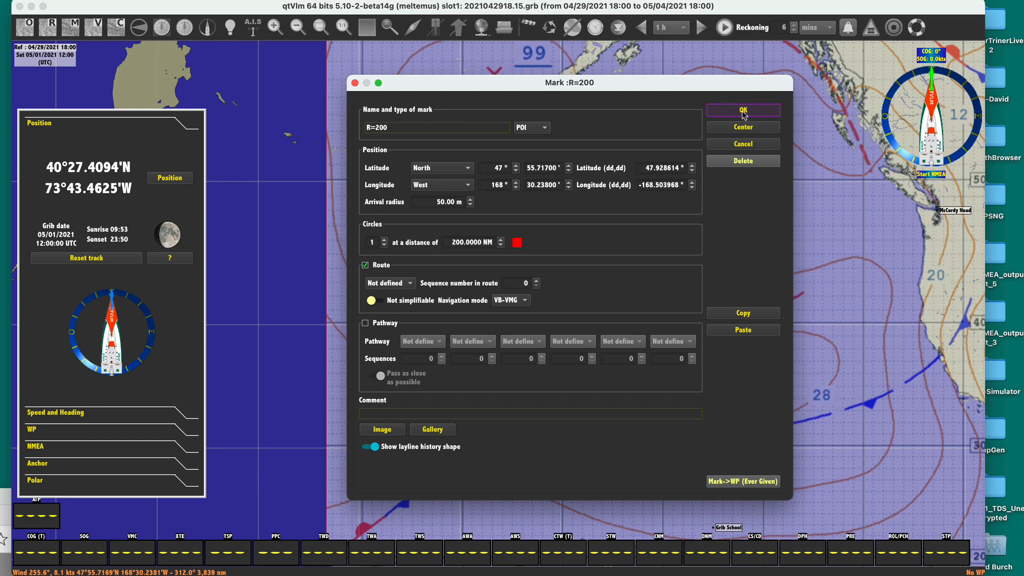
{"action": "left_click", "coordinate": [742, 110]}
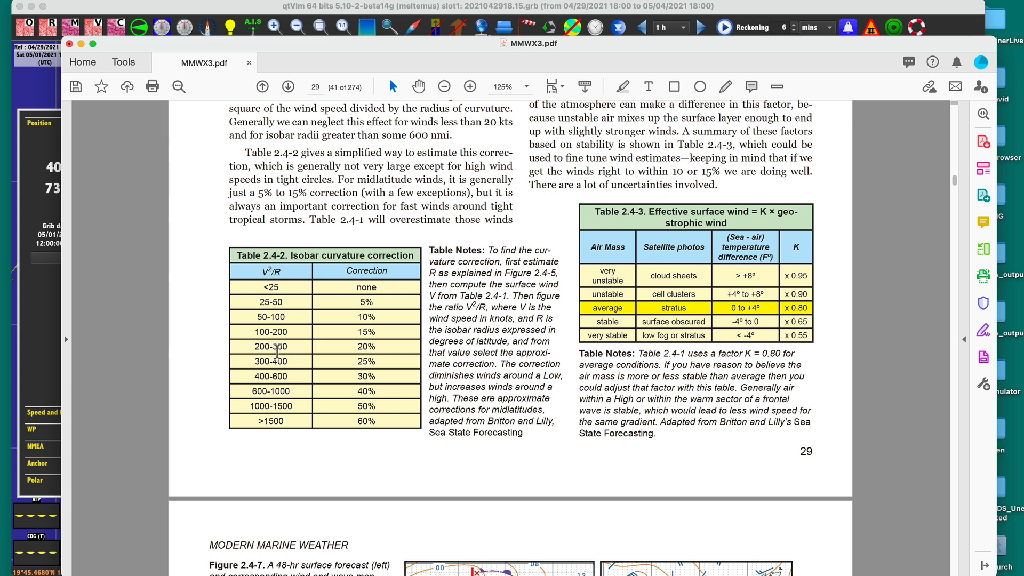
{"action": "mouse_move", "coordinate": [387, 351]}
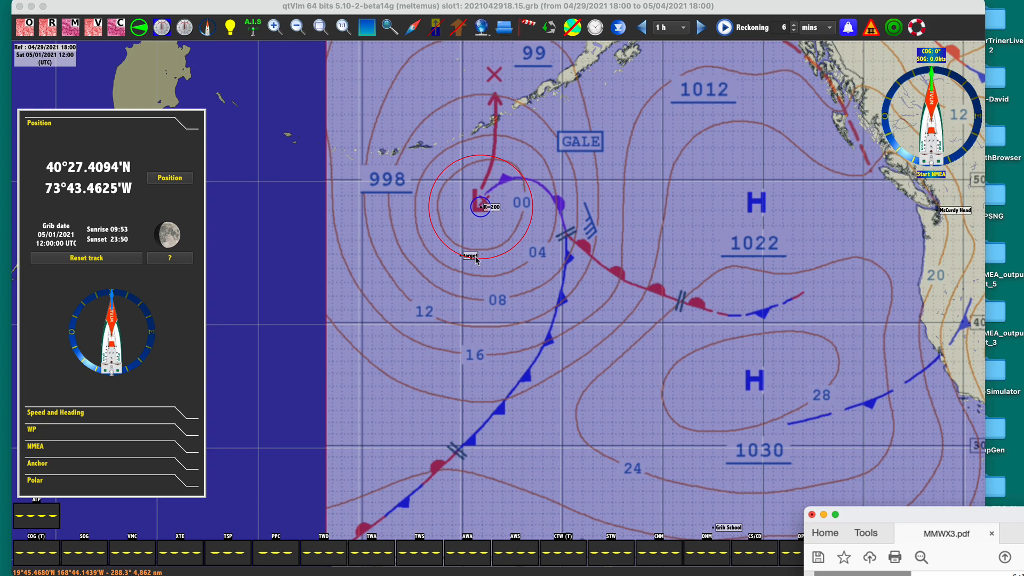
{"action": "mouse_move", "coordinate": [526, 209]}
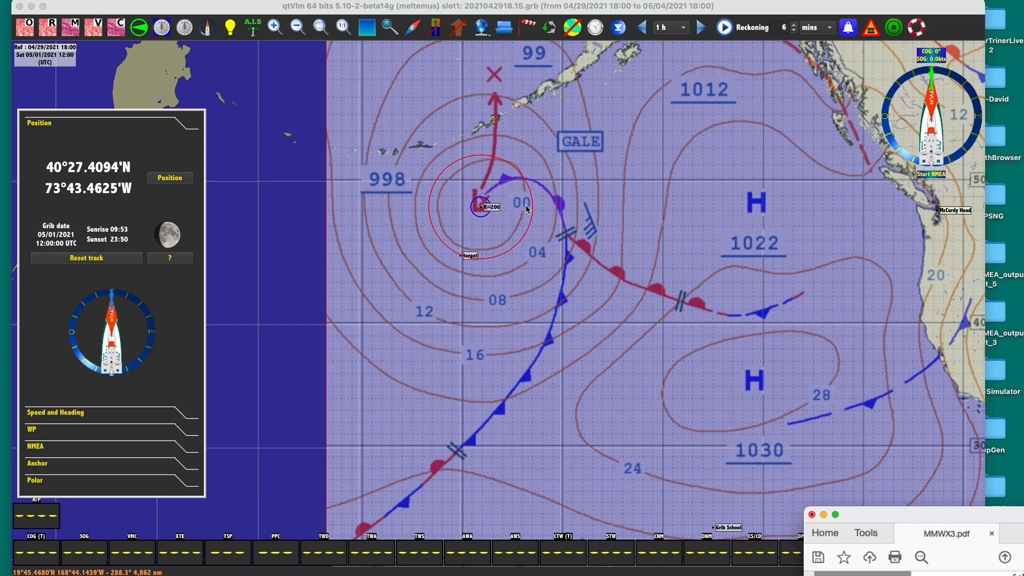
{"action": "mouse_move", "coordinate": [370, 53]}
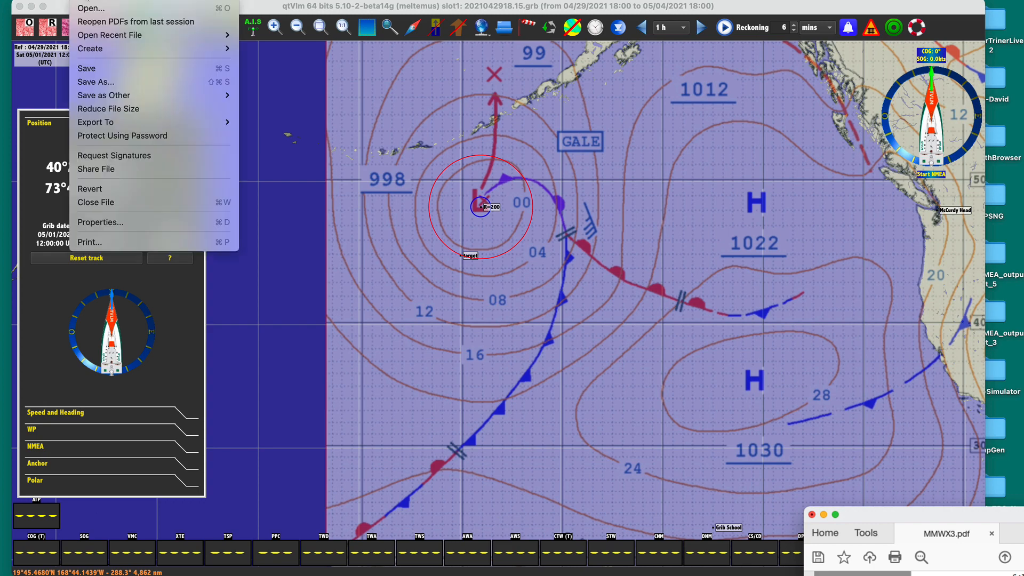
Close the overlaid weather image from the Grib menu
{"action": "left_click", "coordinate": [150, 11]}
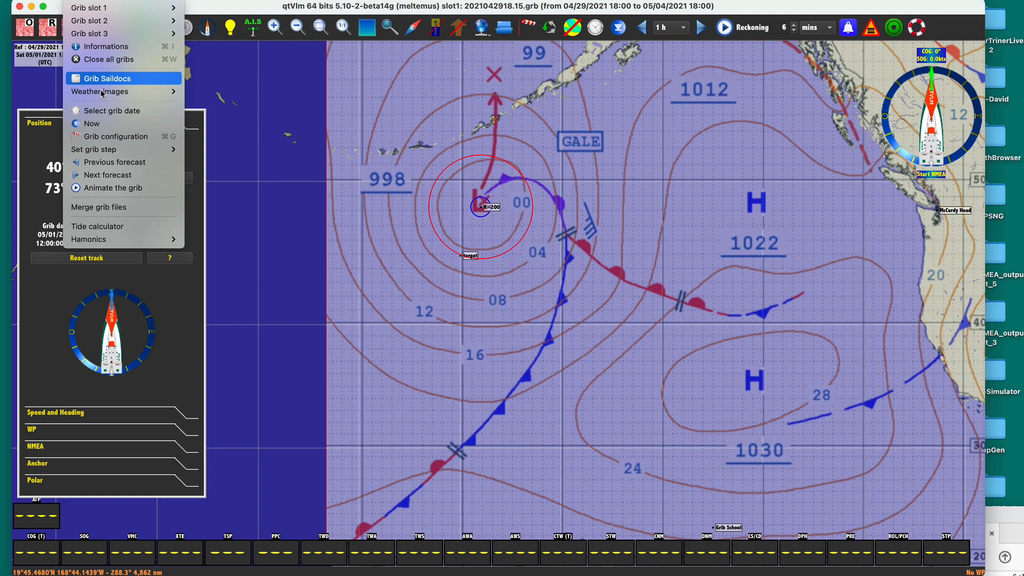
{"action": "mouse_move", "coordinate": [104, 92]}
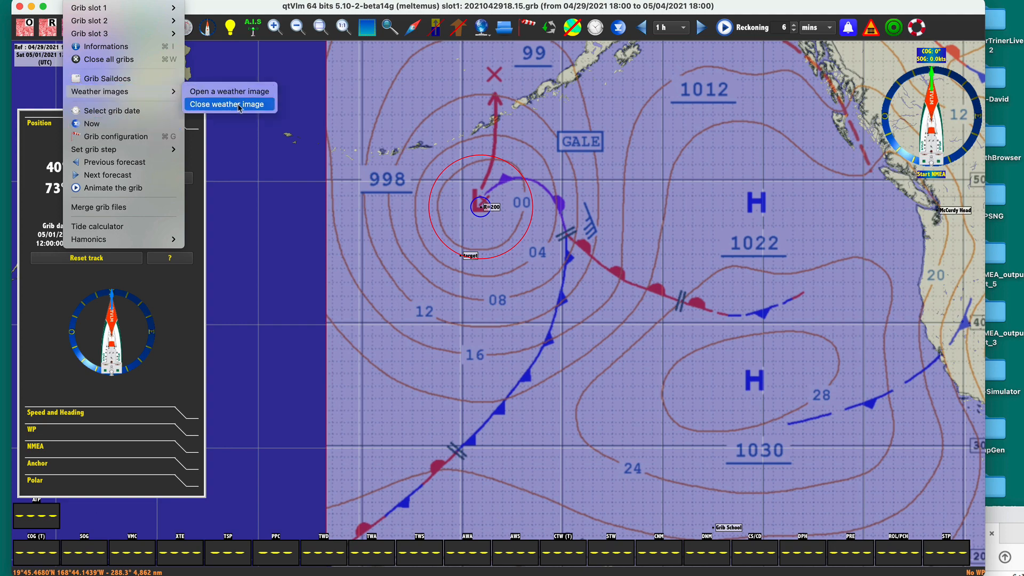
{"action": "left_click", "coordinate": [226, 104]}
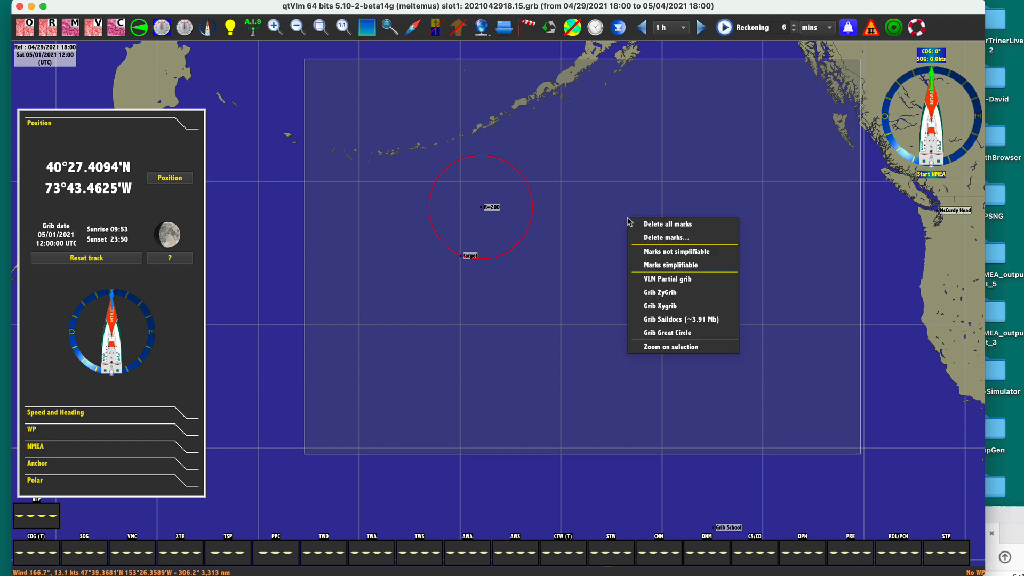
{"action": "mouse_move", "coordinate": [681, 282]}
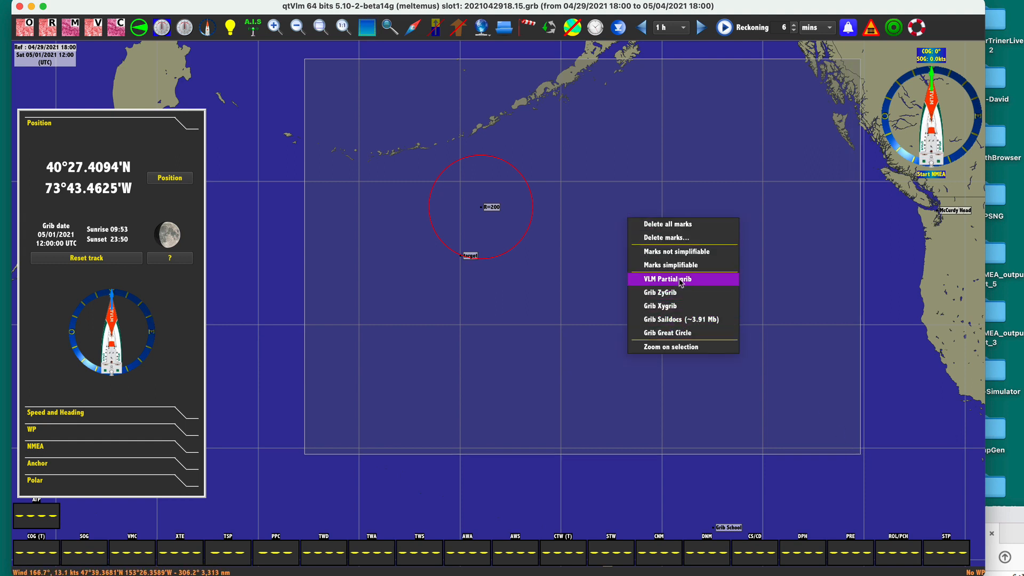
Request a VLM partial grib for the boxed area and pick Sat 05/01/2021 12:00 UTC
{"action": "left_click", "coordinate": [683, 279]}
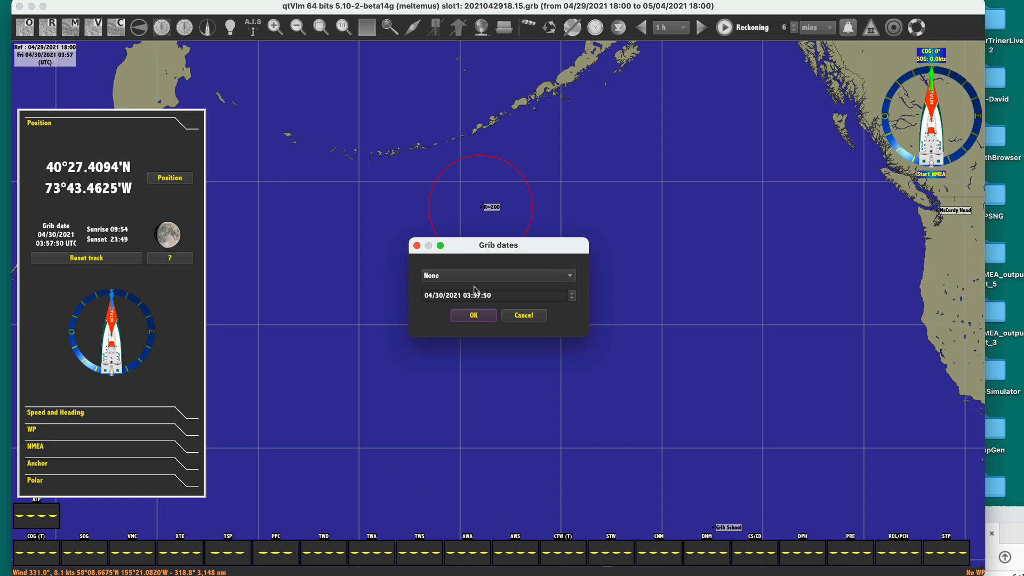
{"action": "left_click", "coordinate": [497, 275]}
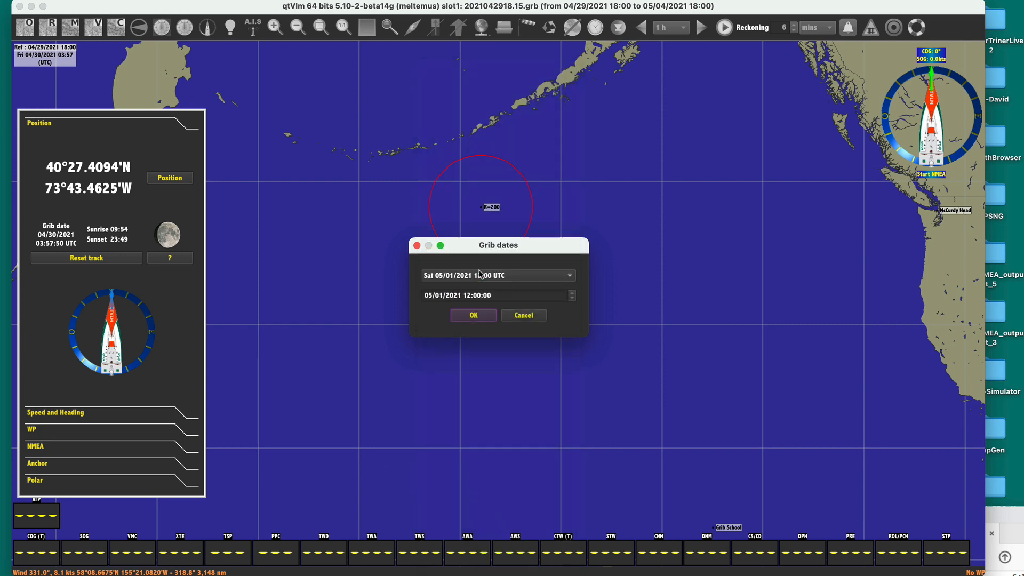
{"action": "left_click", "coordinate": [473, 315]}
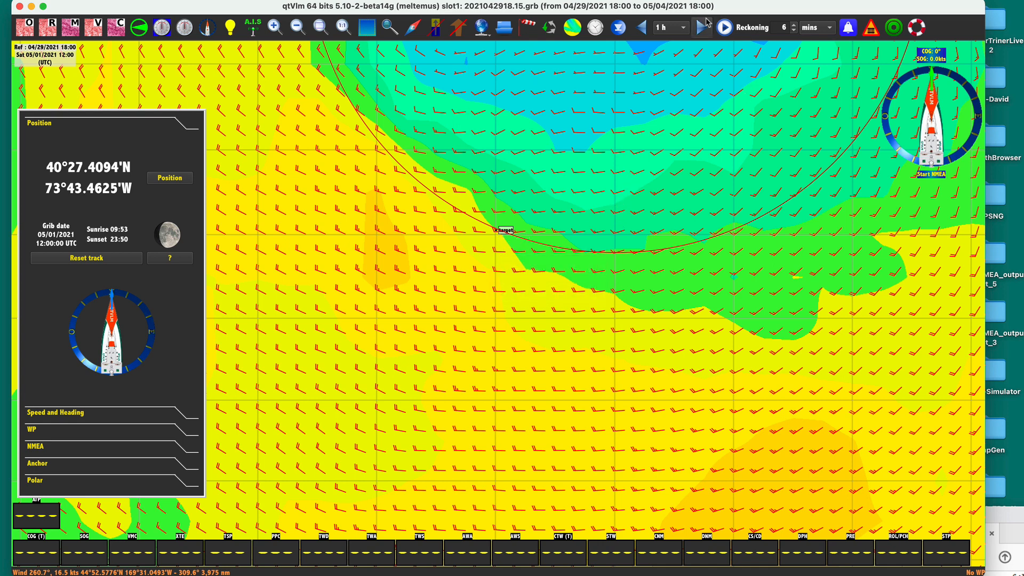
Reconfirm the grib date as Sat 05/01/2021 12:00 UTC in the date chooser
{"action": "left_click", "coordinate": [591, 28]}
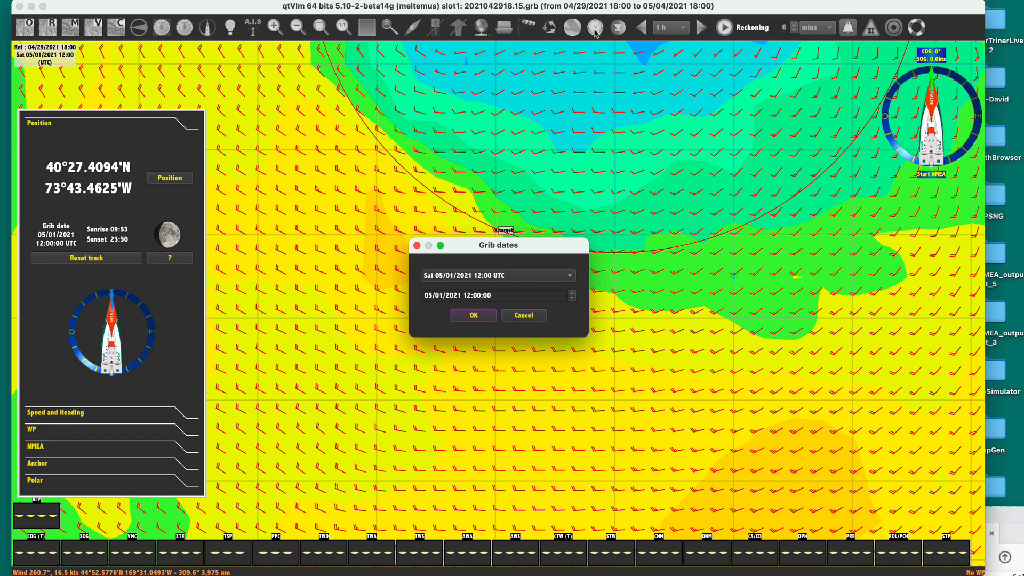
{"action": "mouse_move", "coordinate": [596, 83]}
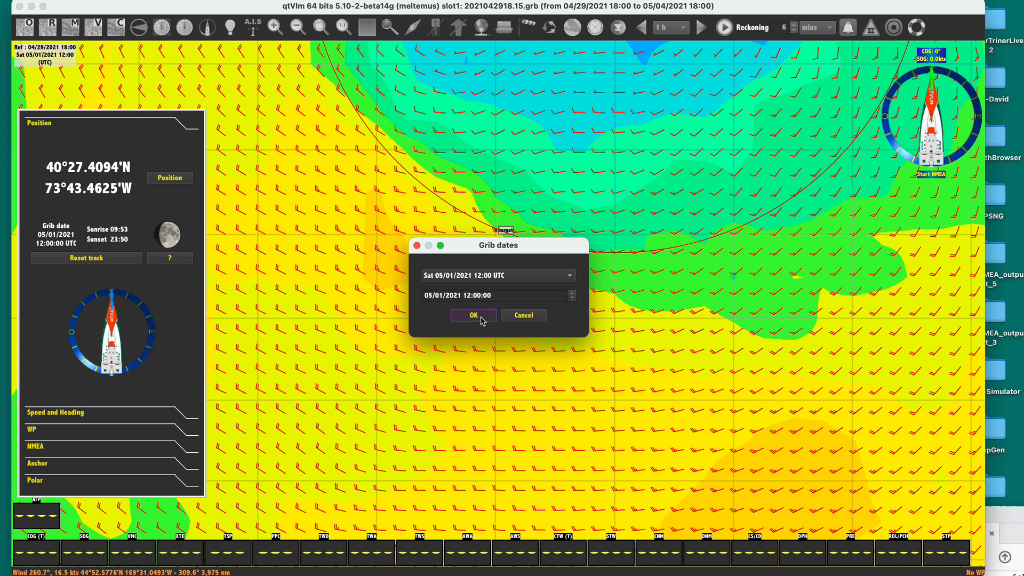
{"action": "left_click", "coordinate": [473, 315]}
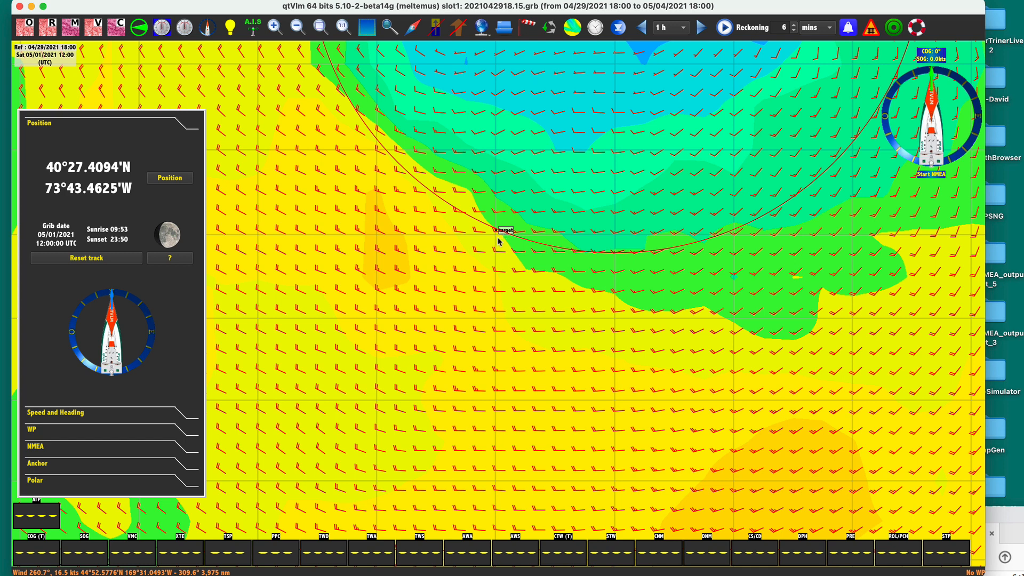
Show the Target point's wind meteogram and move its window off the chart centre
{"action": "right_click", "coordinate": [498, 239]}
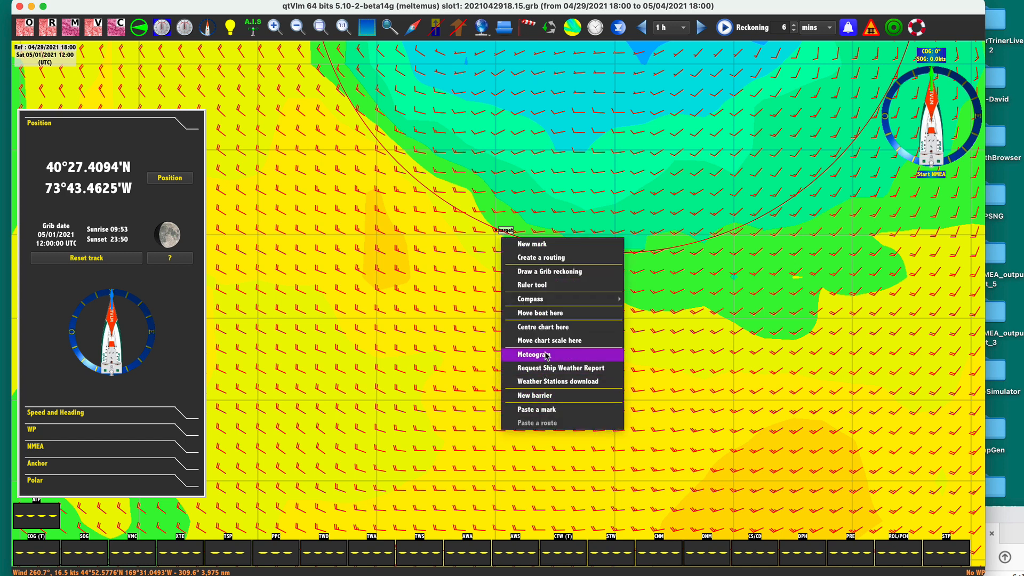
{"action": "left_click", "coordinate": [532, 354]}
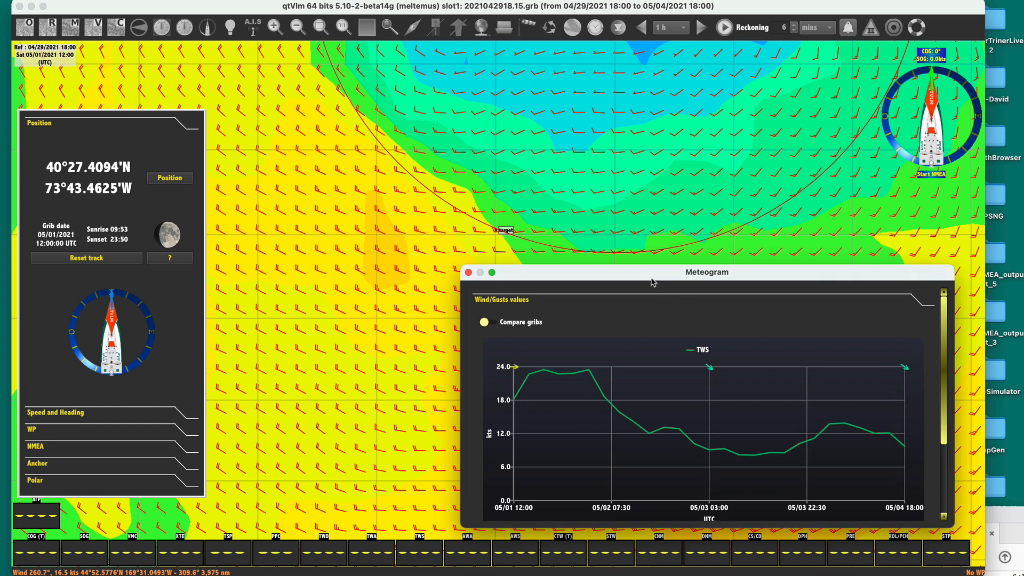
{"action": "left_click_drag", "start_coordinate": [705, 271], "coordinate": [787, 86]}
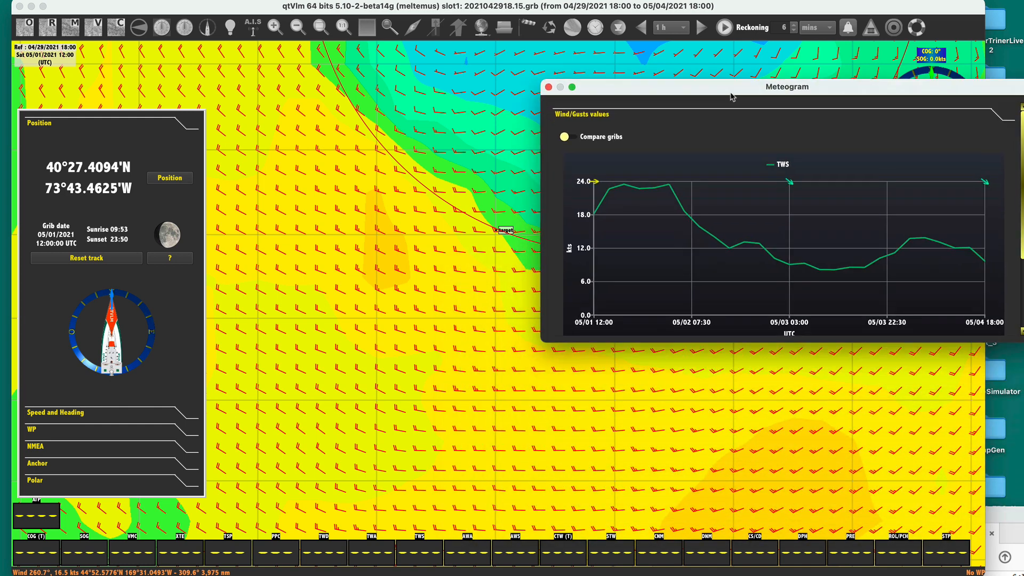
{"action": "mouse_move", "coordinate": [591, 225]}
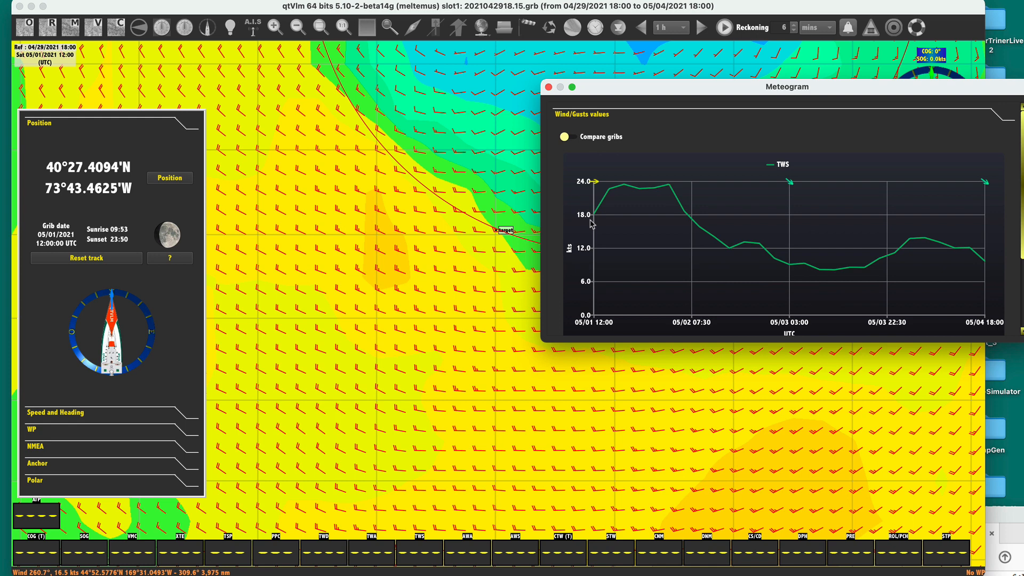
{"action": "mouse_move", "coordinate": [601, 217]}
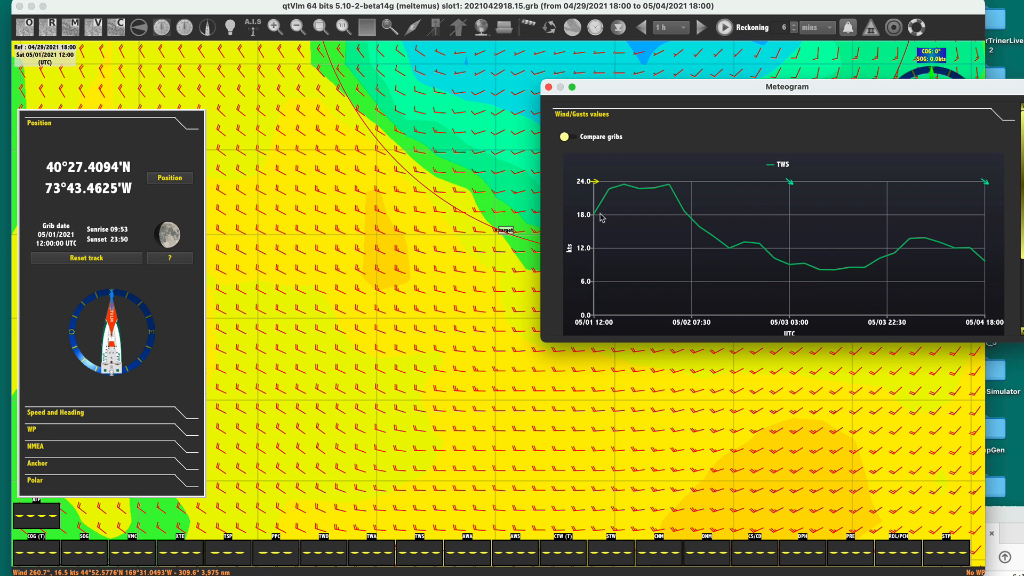
{"action": "mouse_move", "coordinate": [594, 216]}
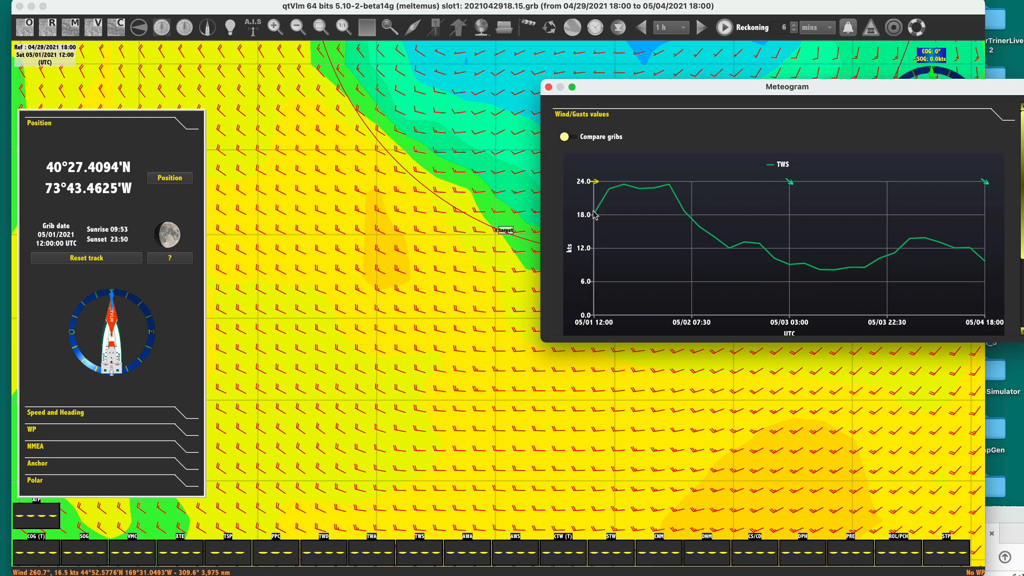
{"action": "mouse_move", "coordinate": [515, 224]}
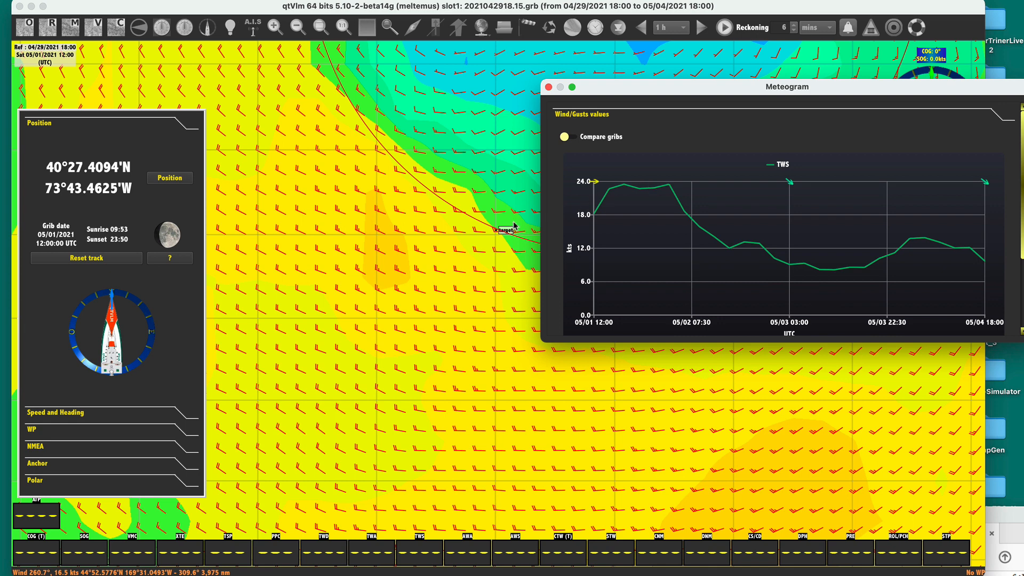
{"action": "mouse_move", "coordinate": [640, 187]}
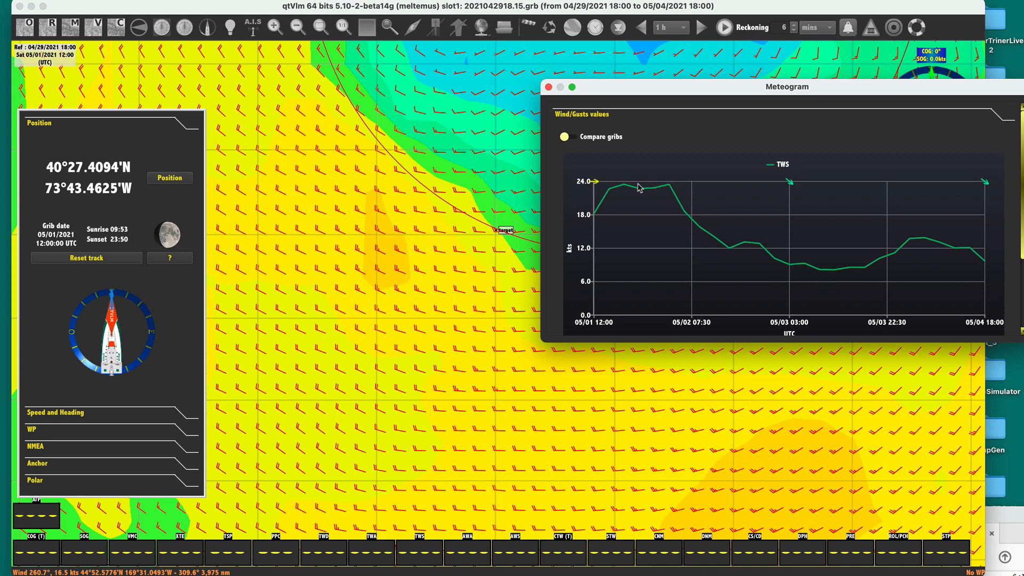
{"action": "mouse_move", "coordinate": [646, 190]}
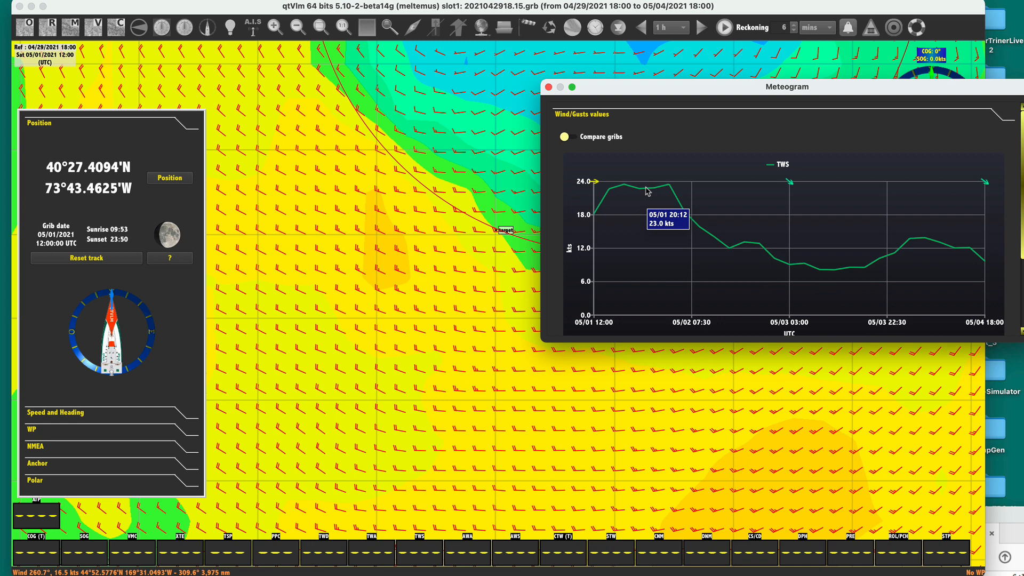
{"action": "mouse_move", "coordinate": [647, 191]}
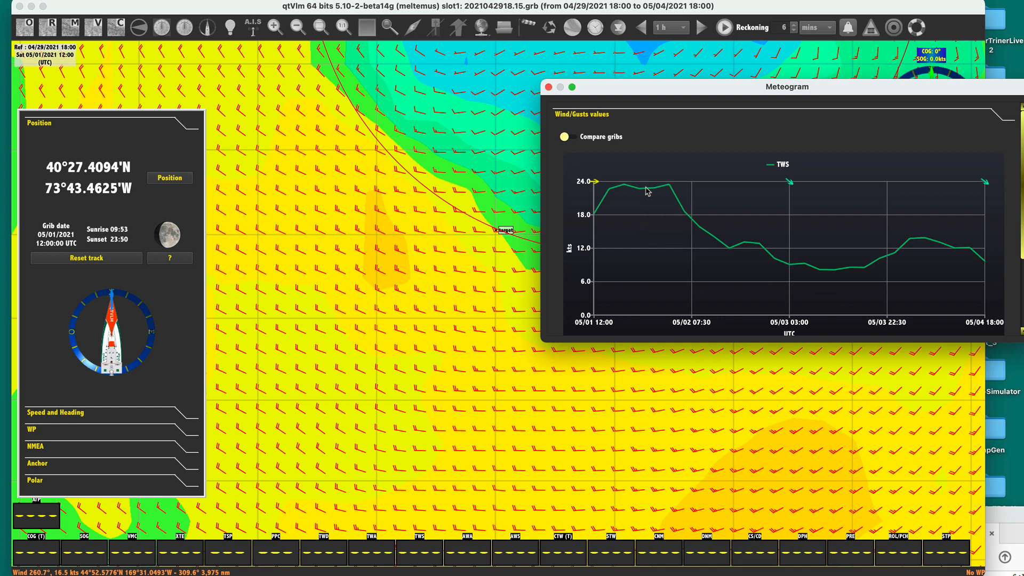